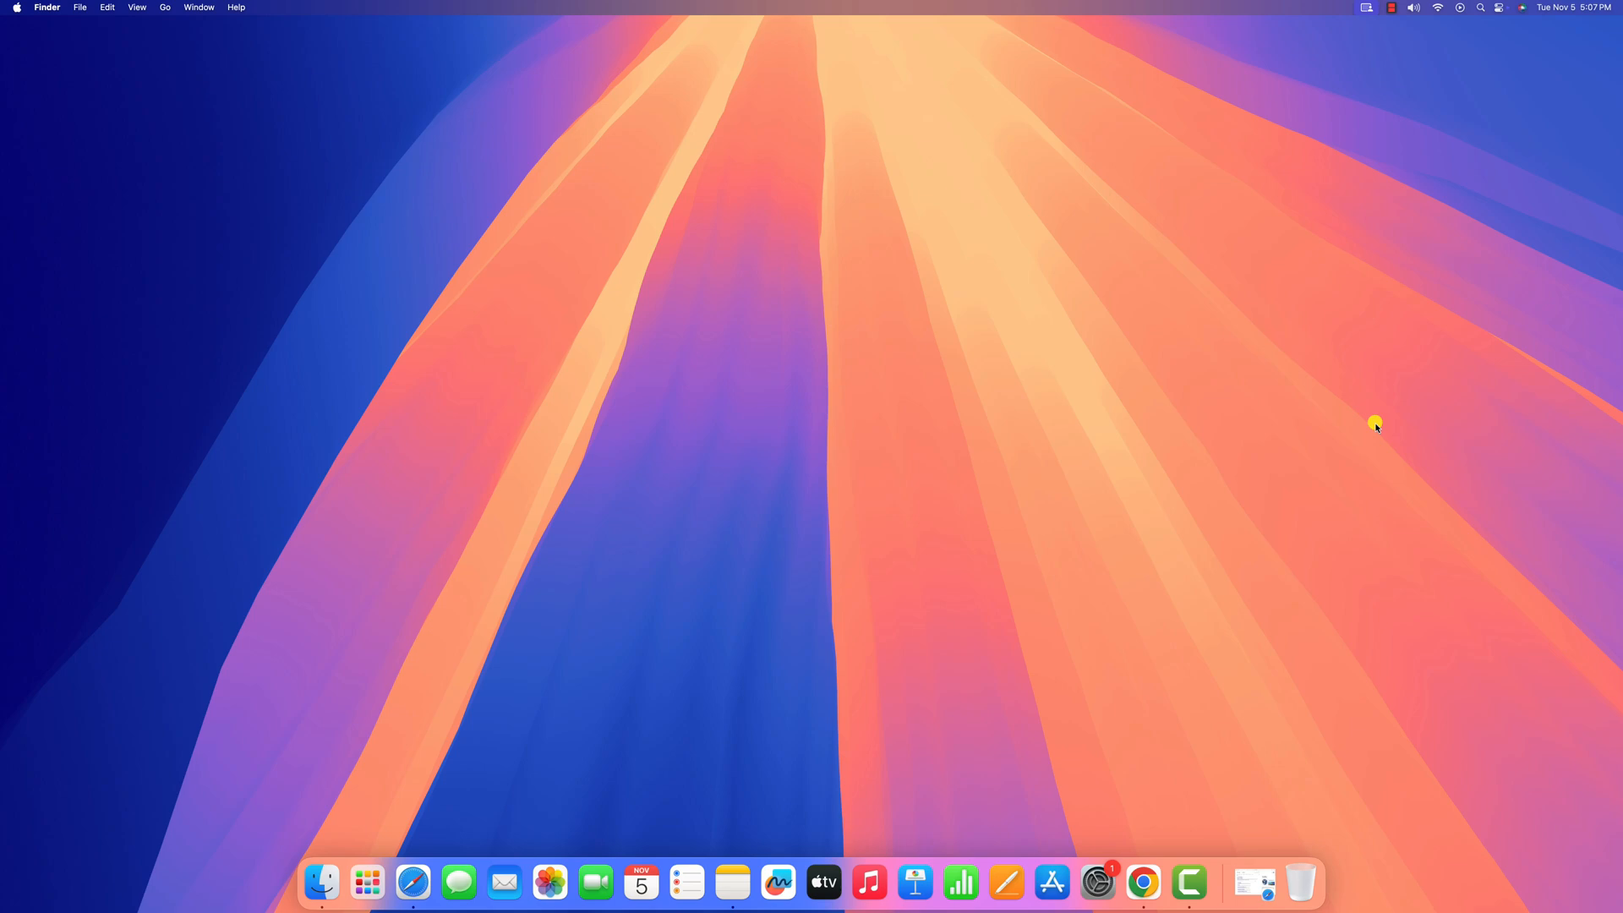
Open Safari and follow the Oracle VirtualBox search result to virtualbox.org
click(413, 882)
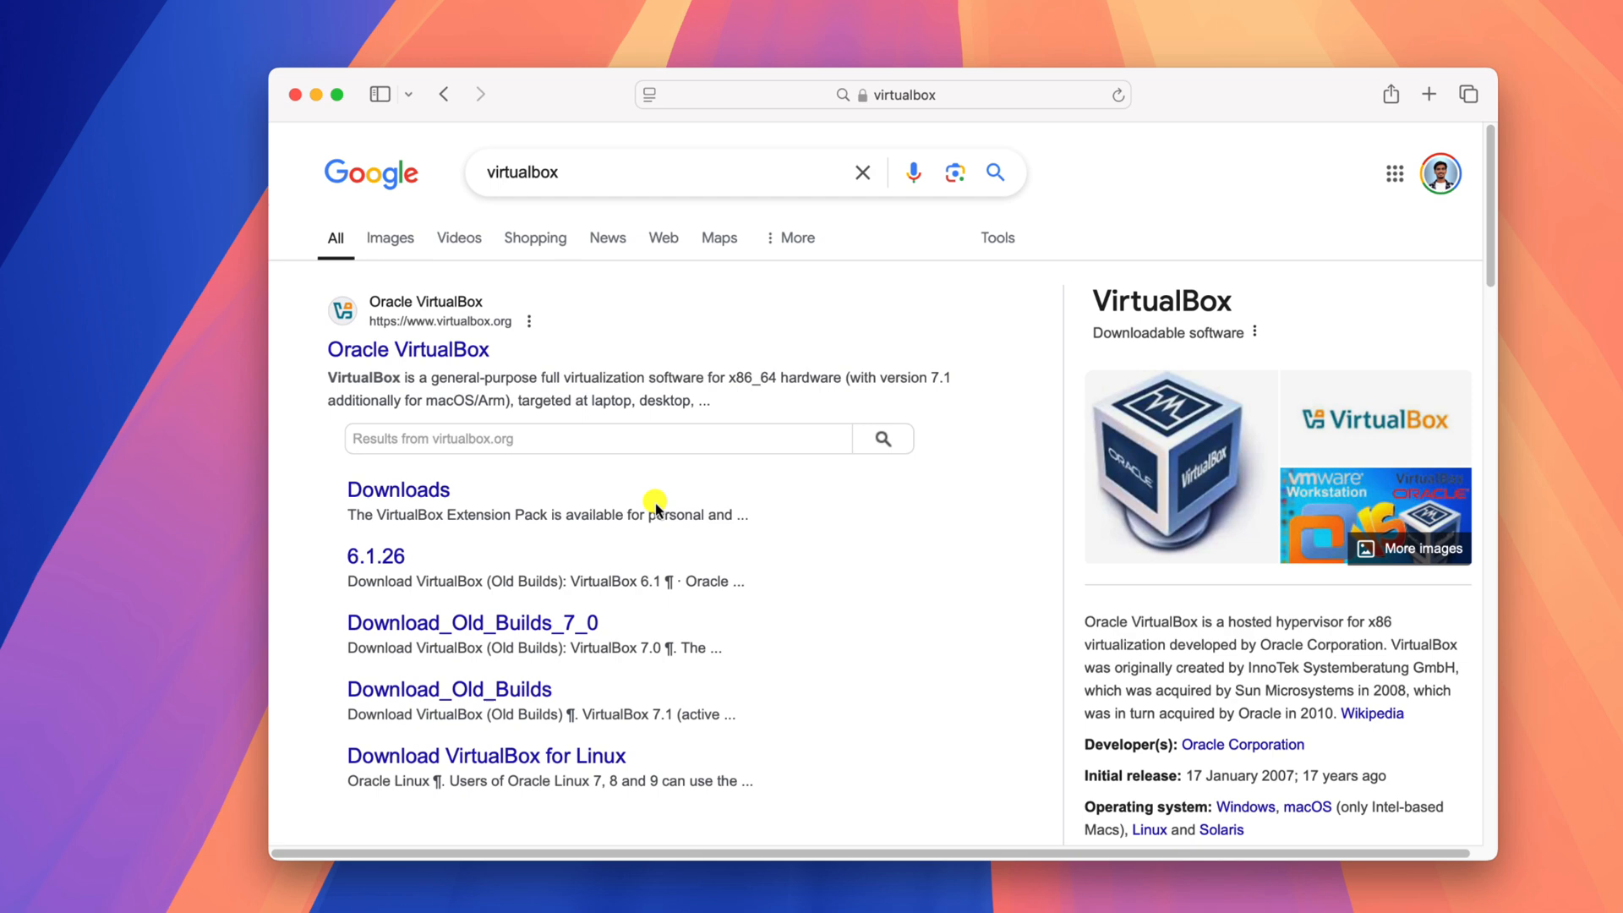
click(406, 349)
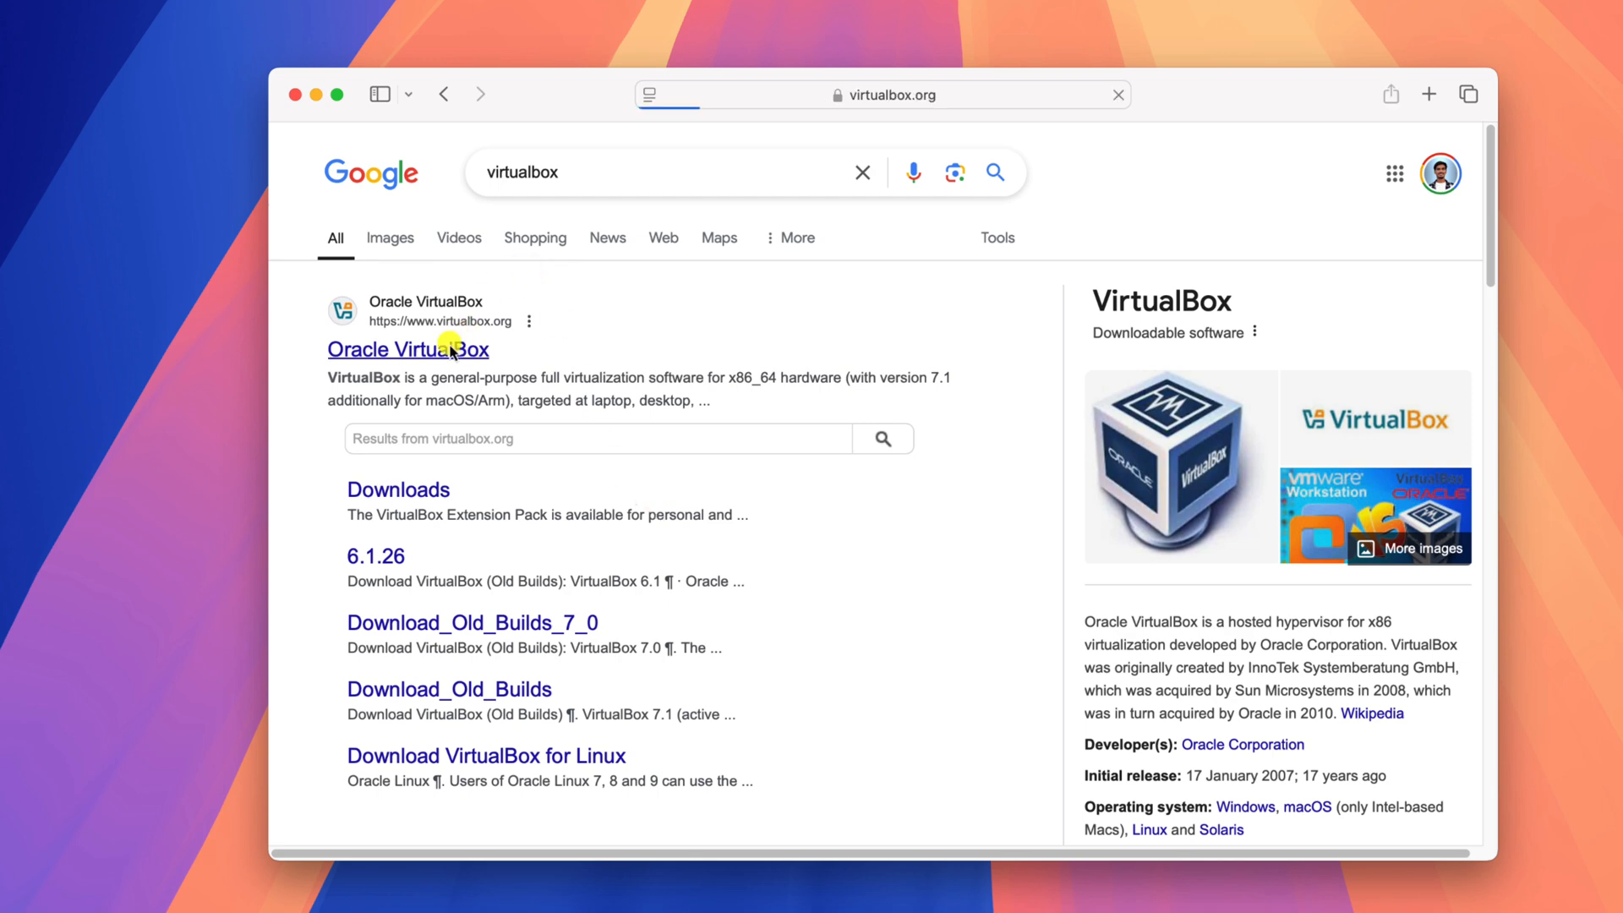
click(407, 349)
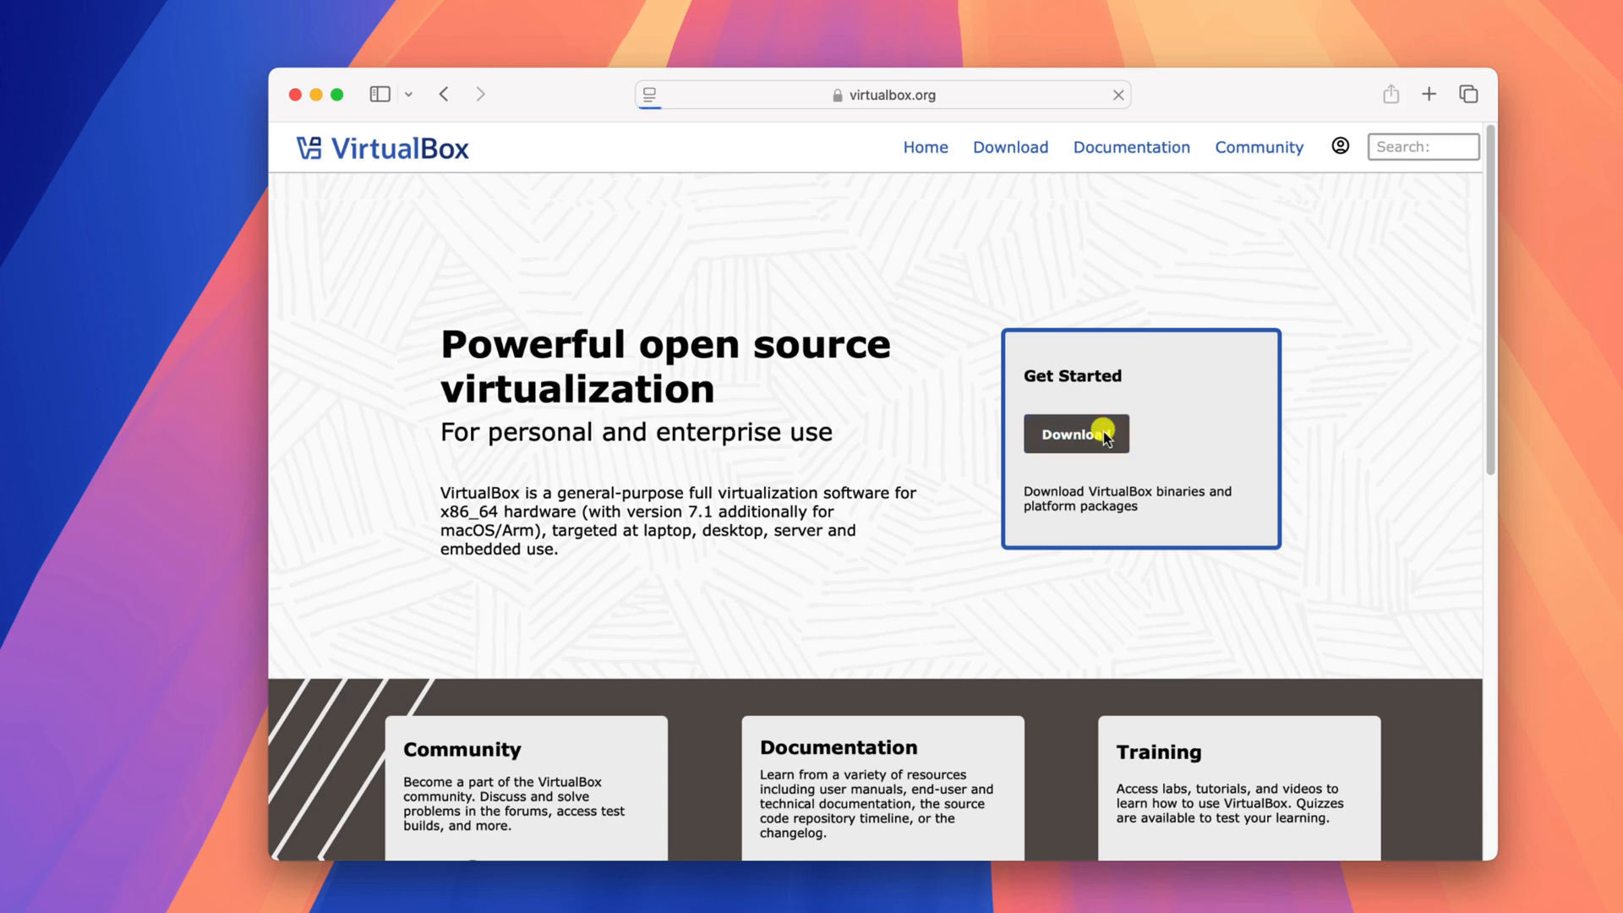
Download the VirtualBox 7.1.4 macOS Apple Silicon .dmg, allowing downloads from virtualbox.org
click(1075, 433)
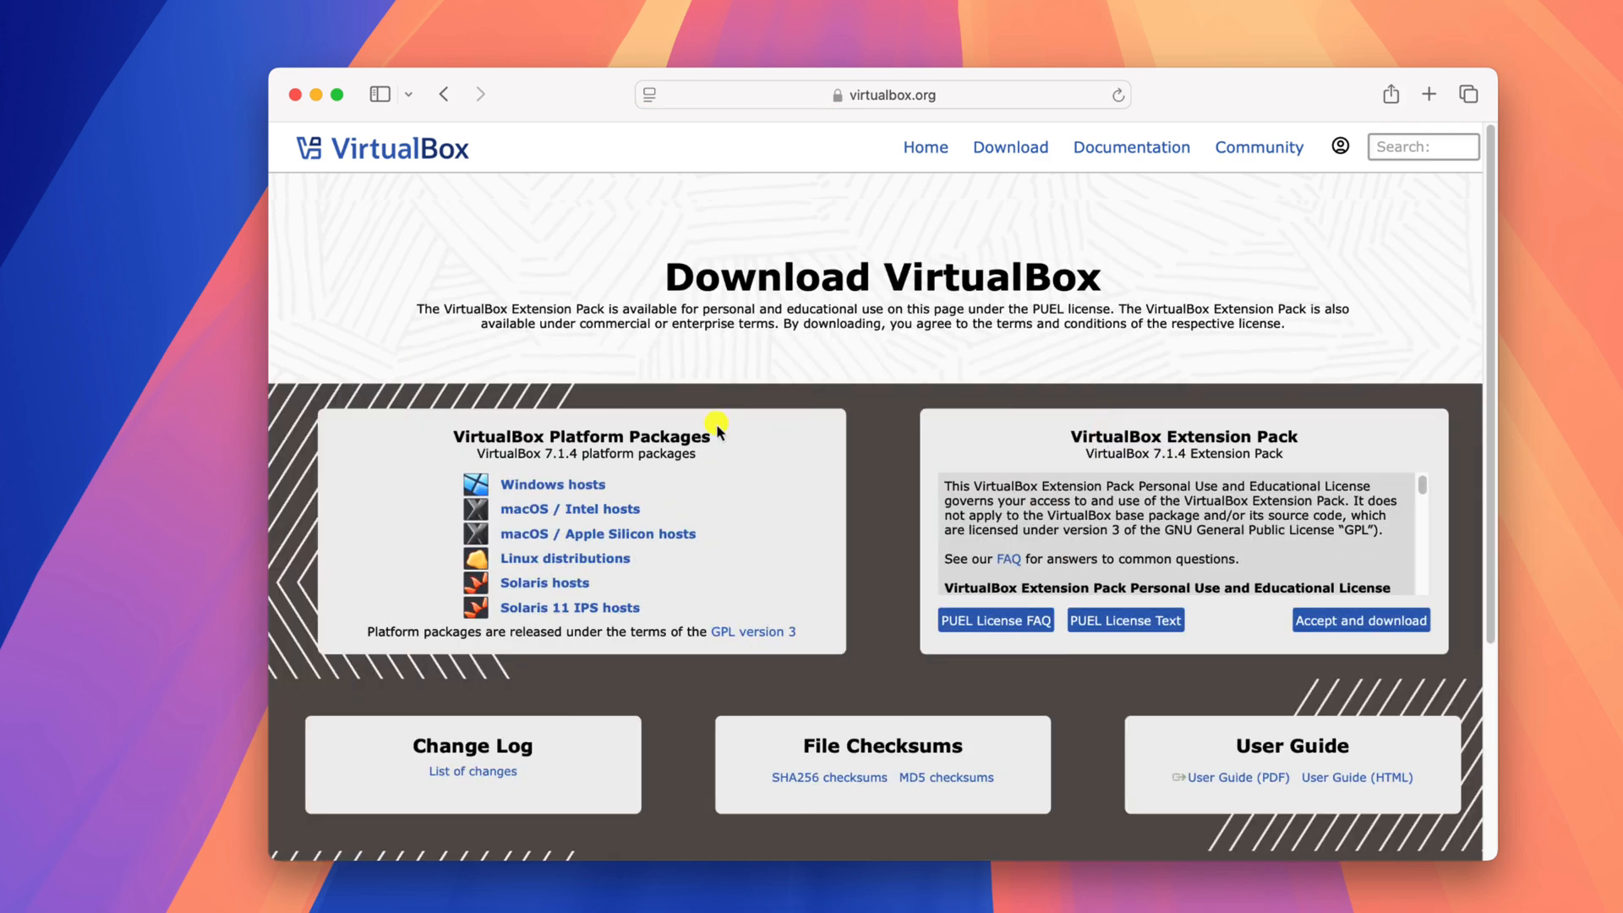
mouse_move(766, 466)
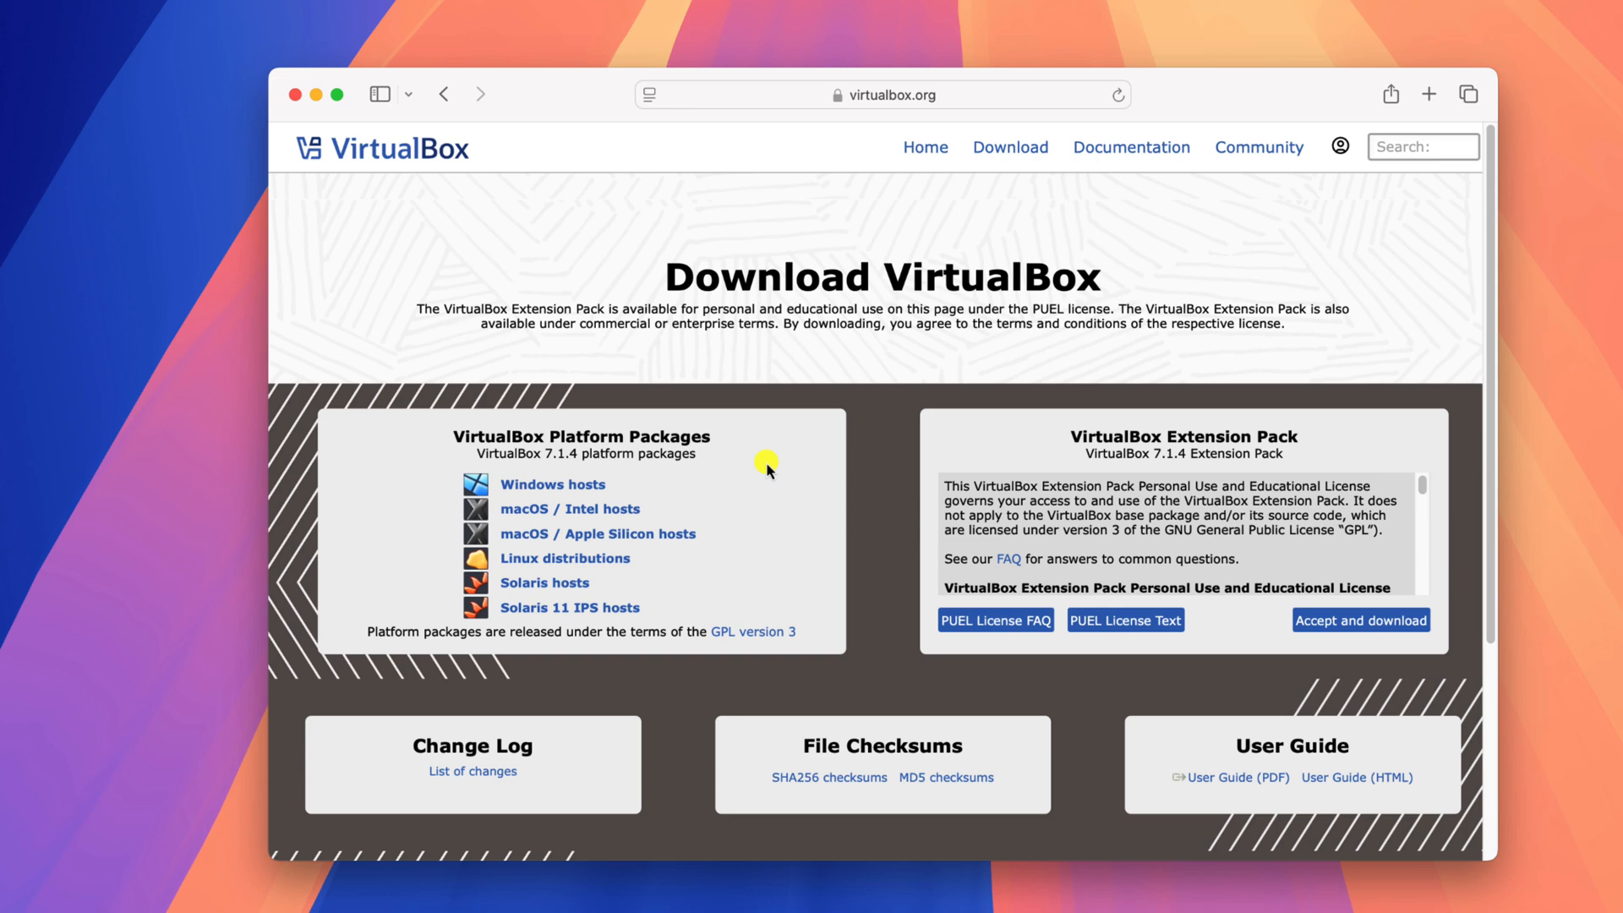
mouse_move(810, 461)
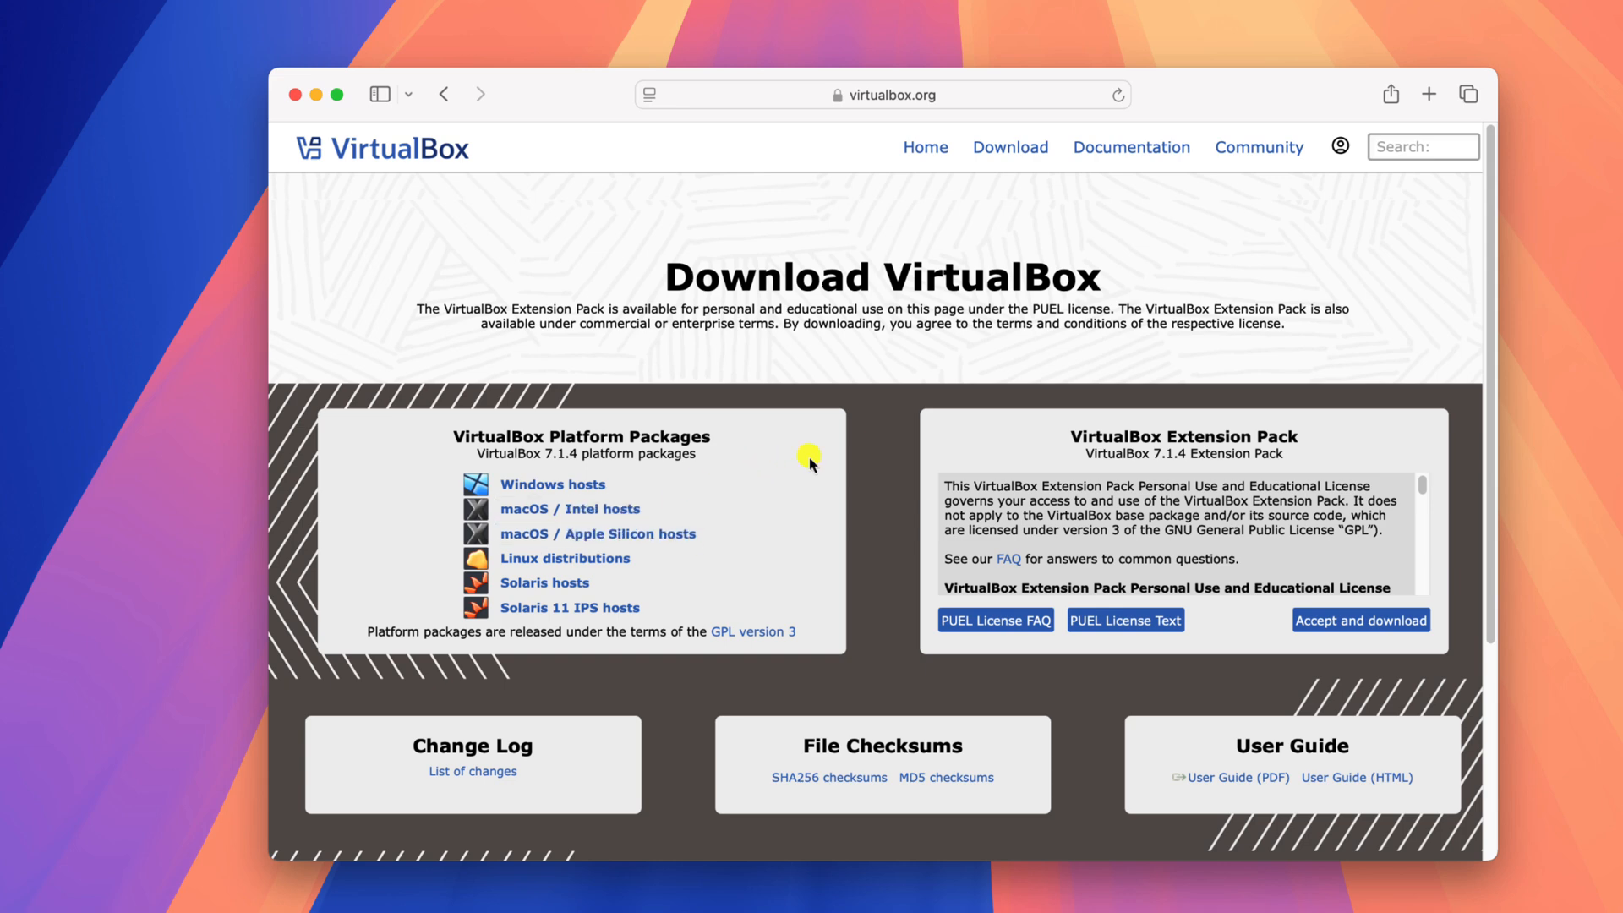
mouse_move(568, 508)
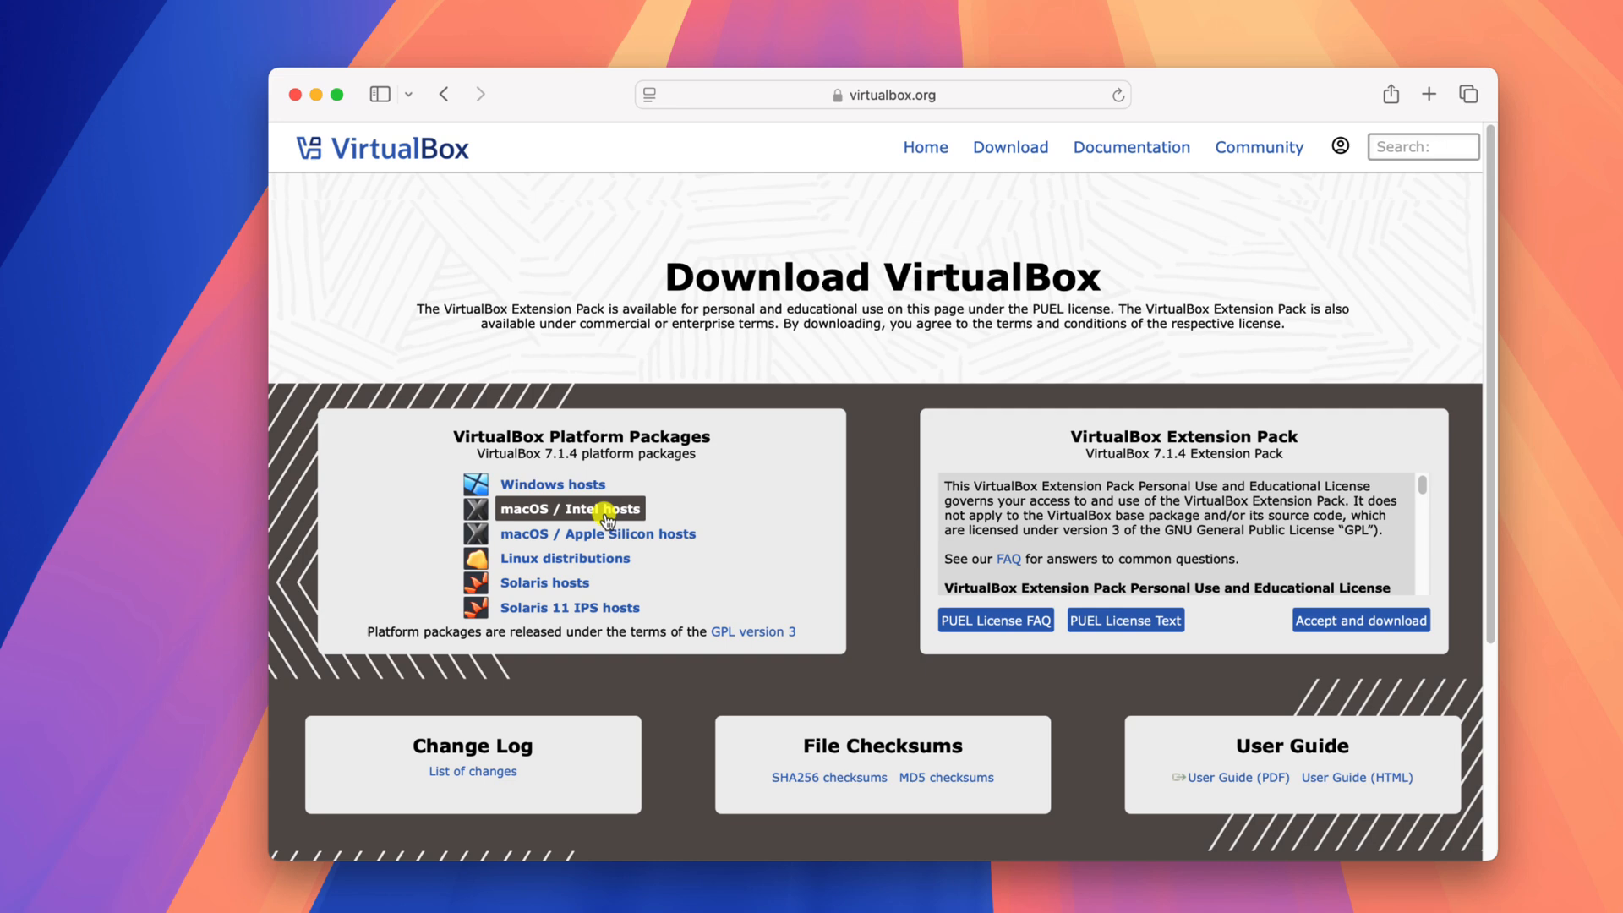
mouse_move(759, 506)
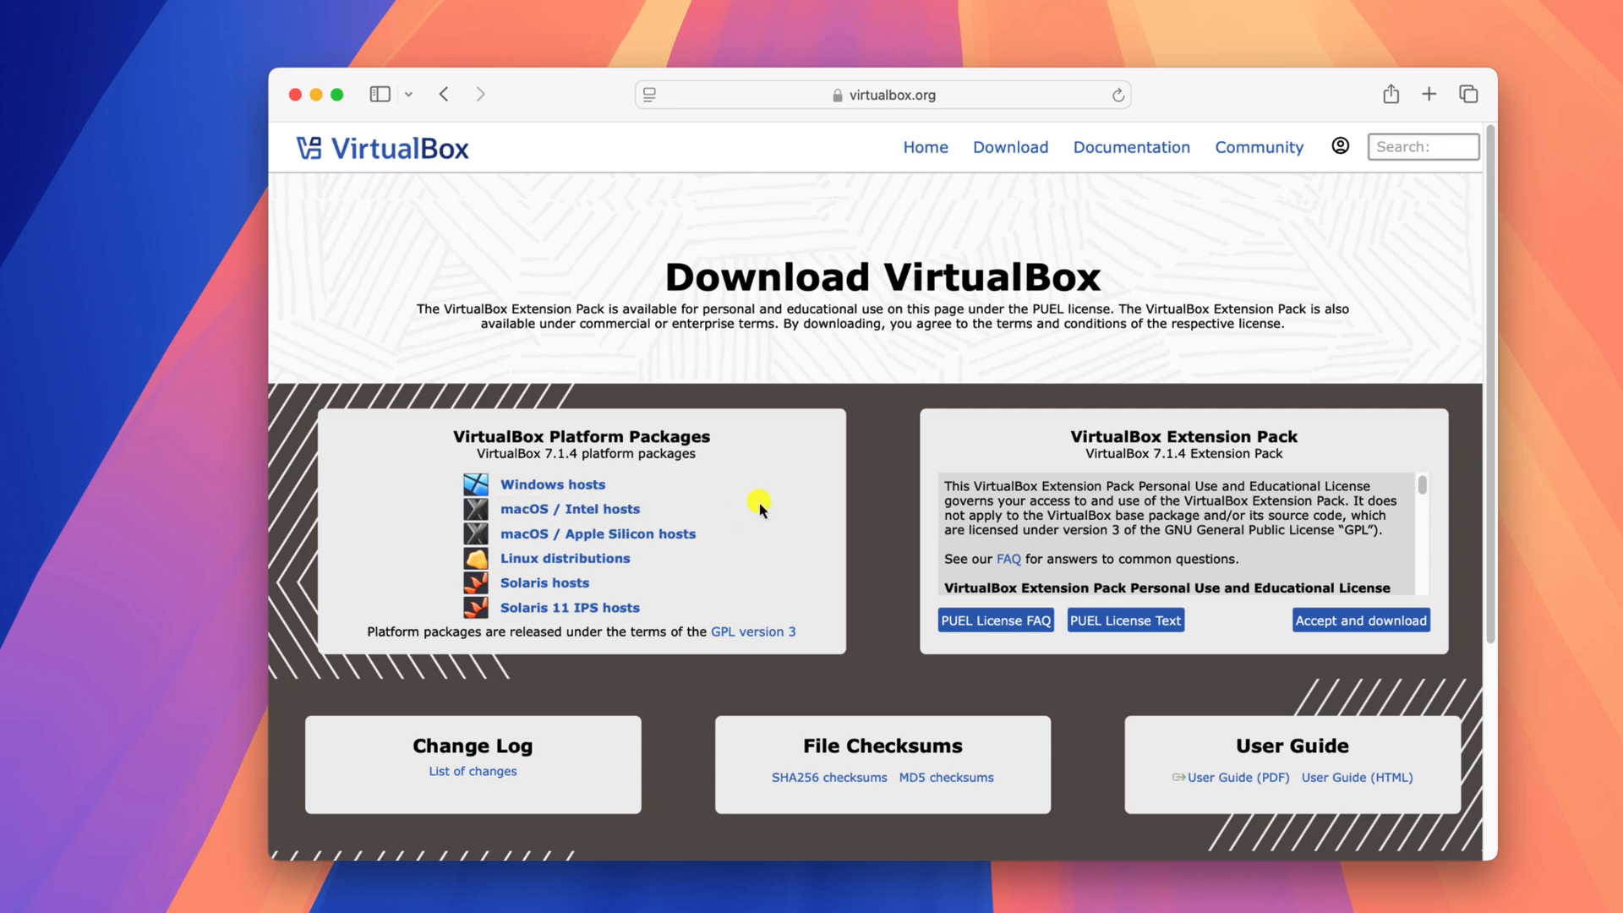
mouse_move(624, 543)
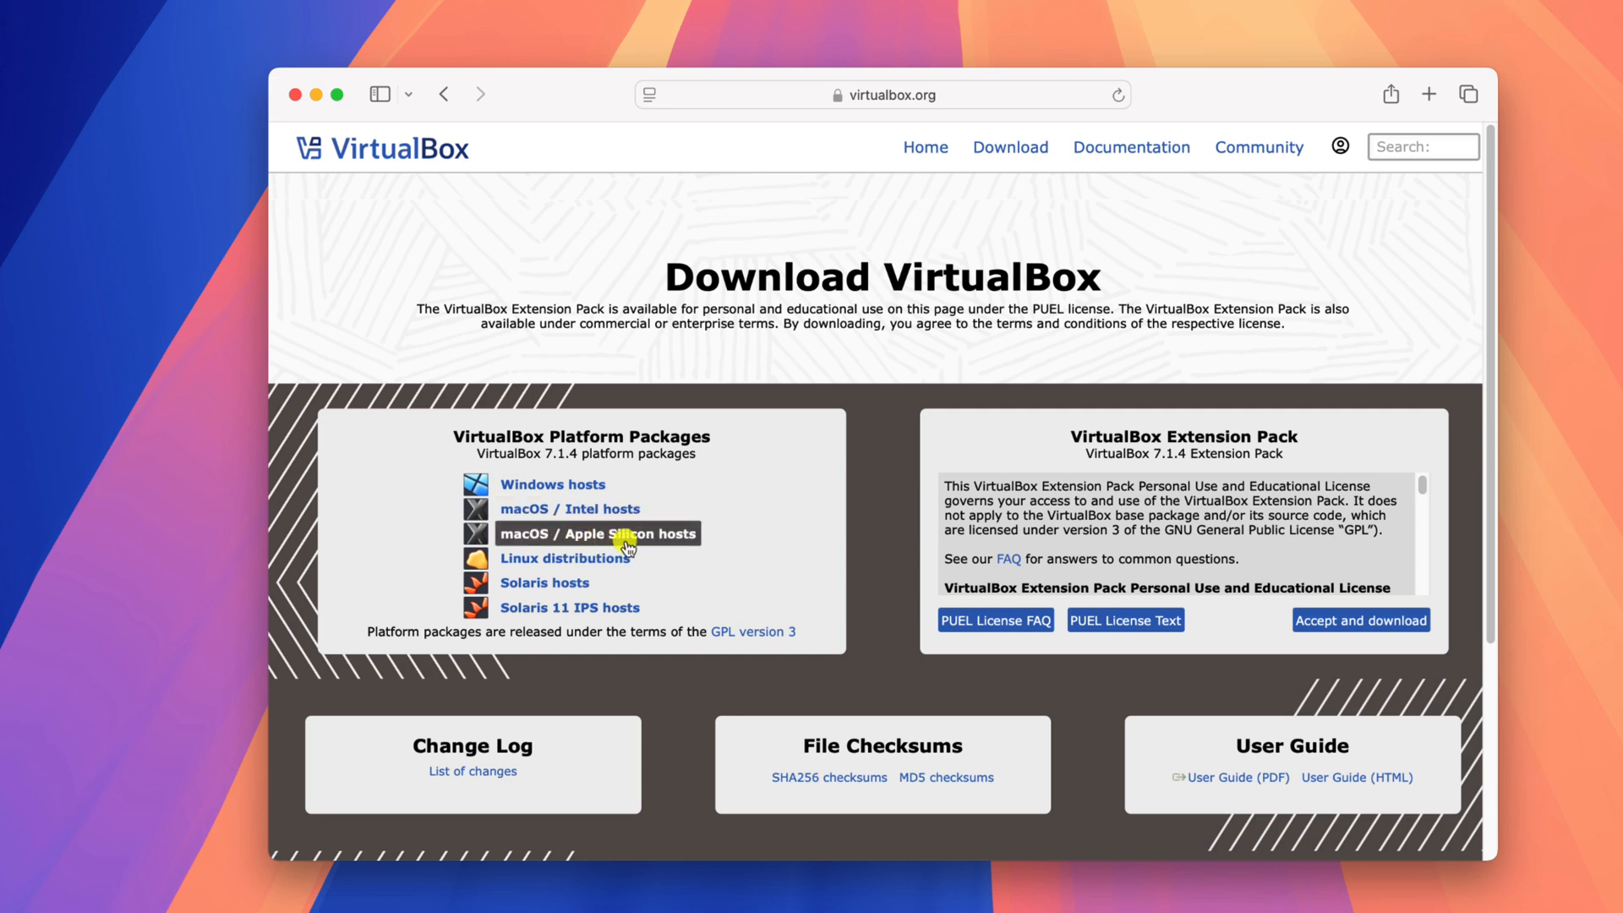
click(595, 534)
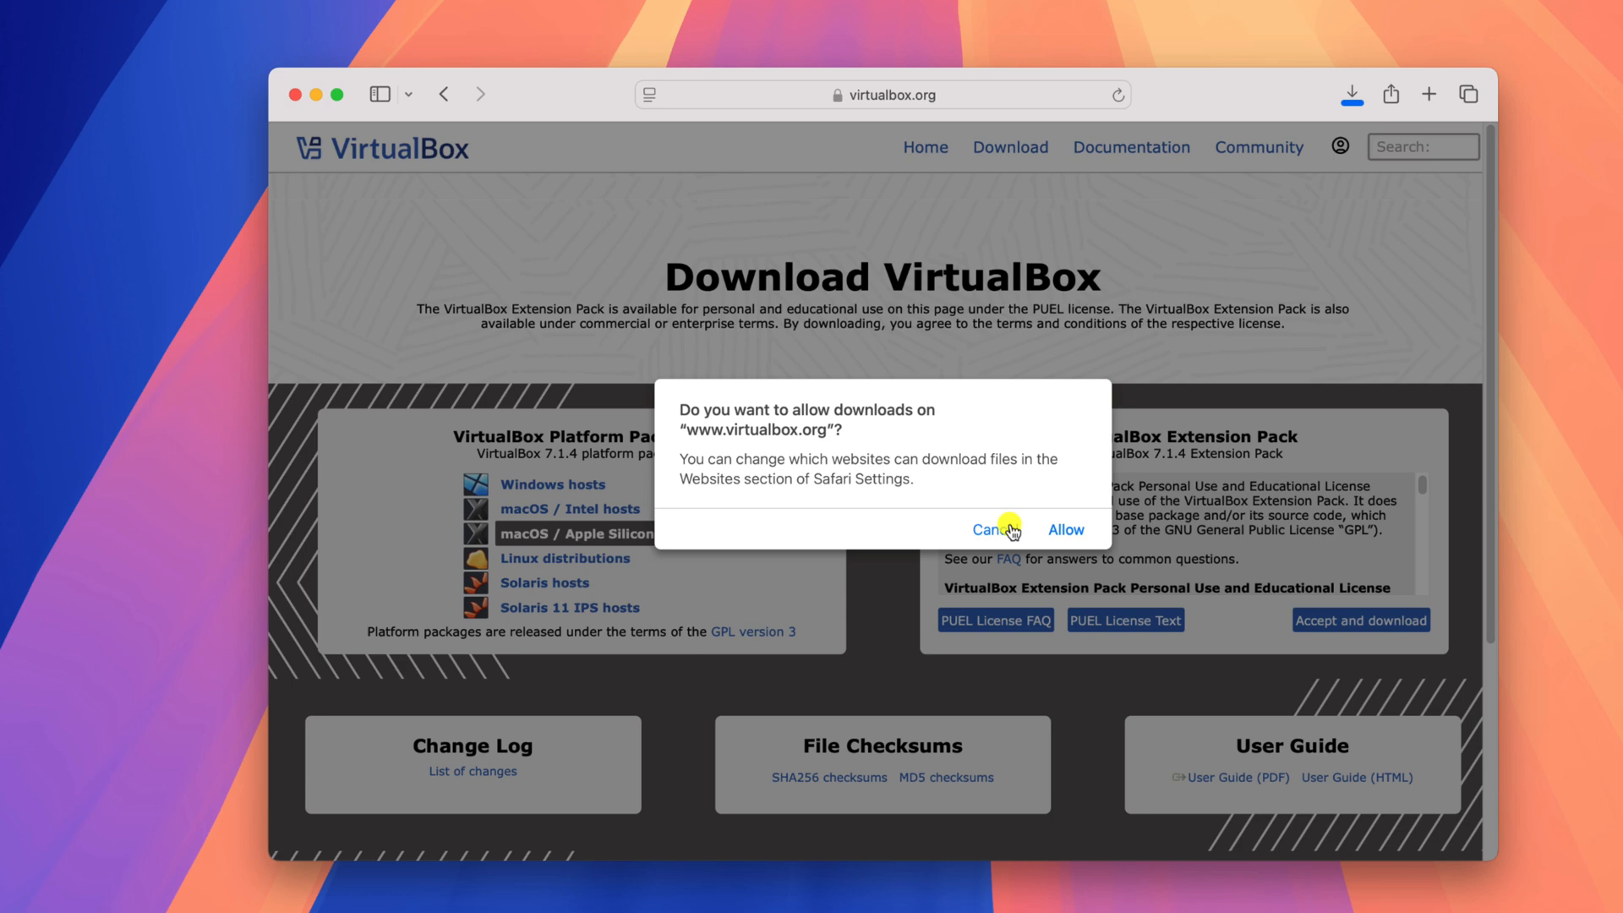
mouse_move(1059, 531)
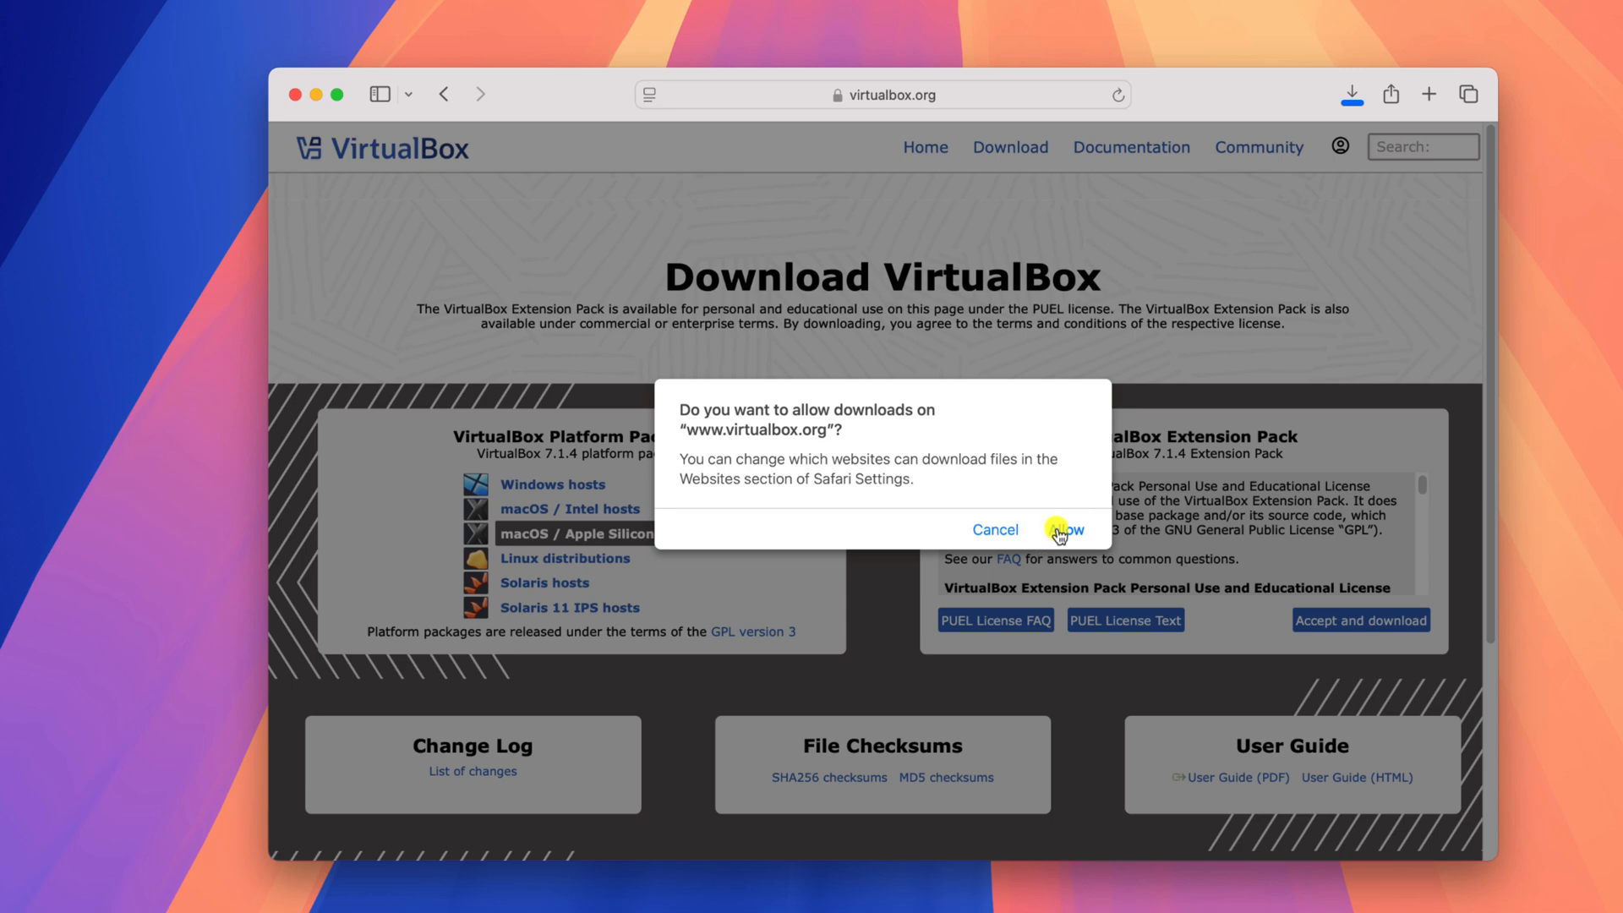
click(1058, 529)
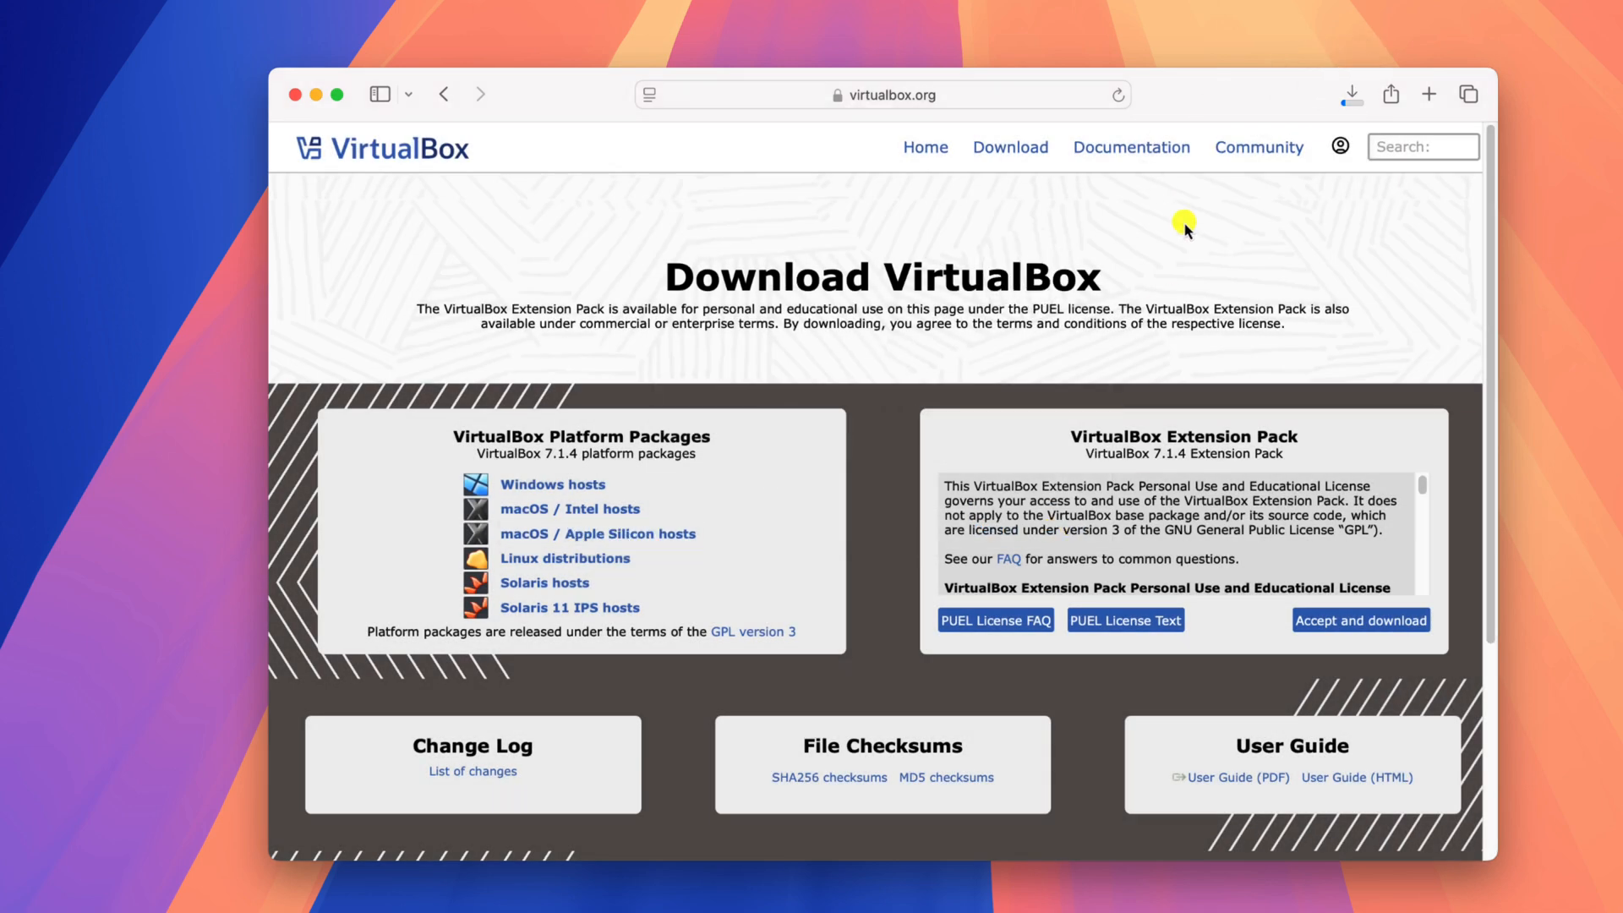
click(1350, 94)
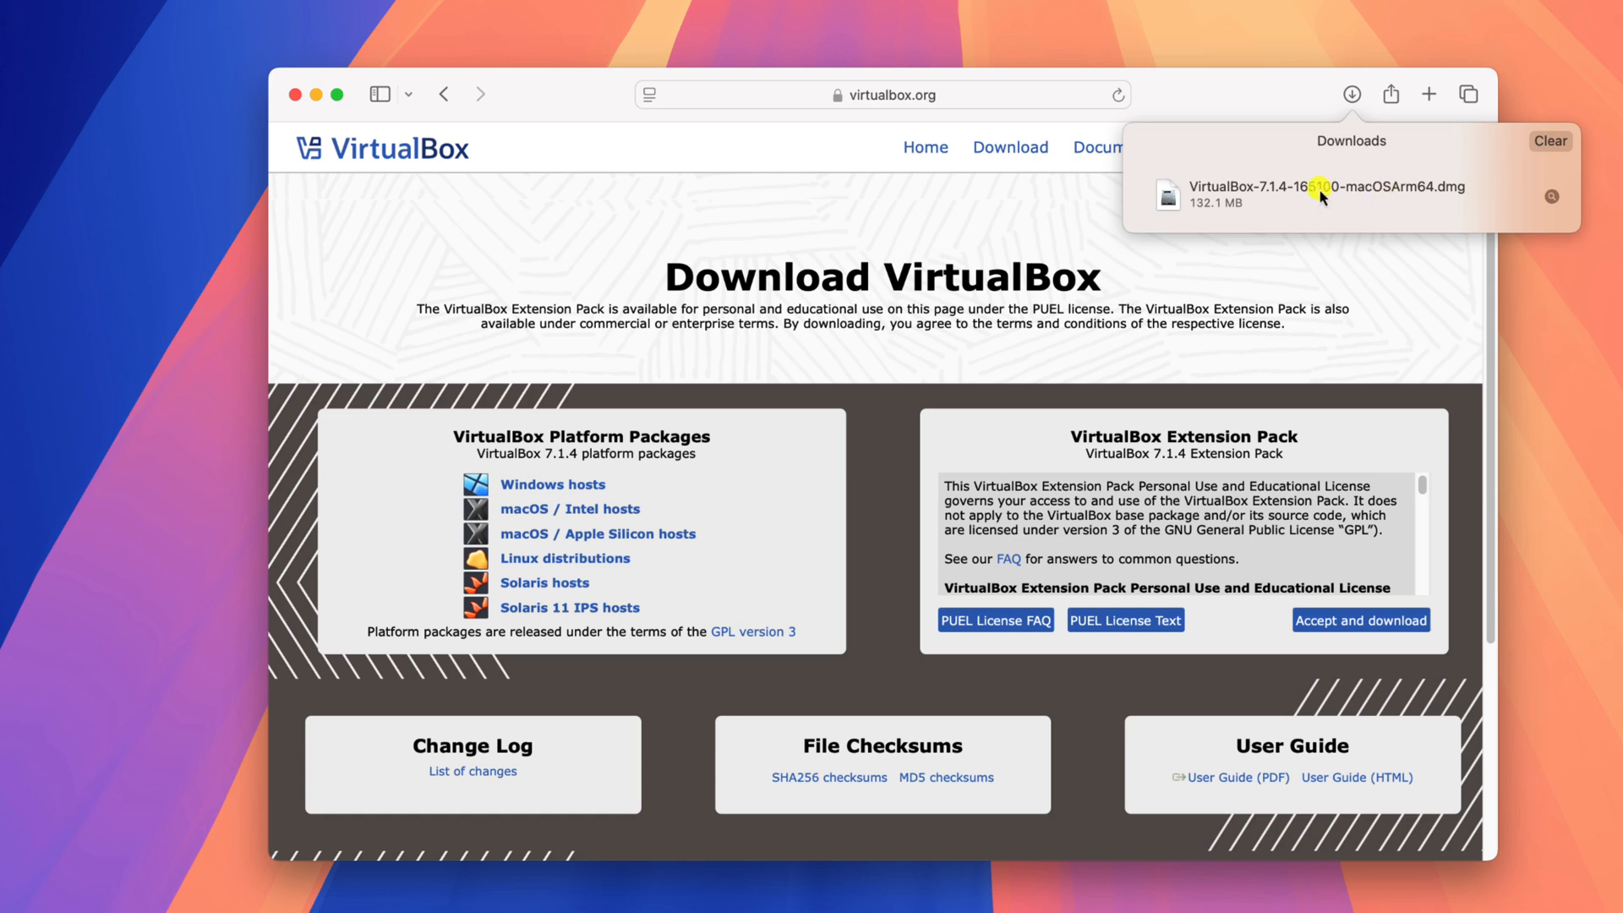
Mount the downloaded VirtualBox disk image and launch VirtualBox.pkg
double_click(1319, 194)
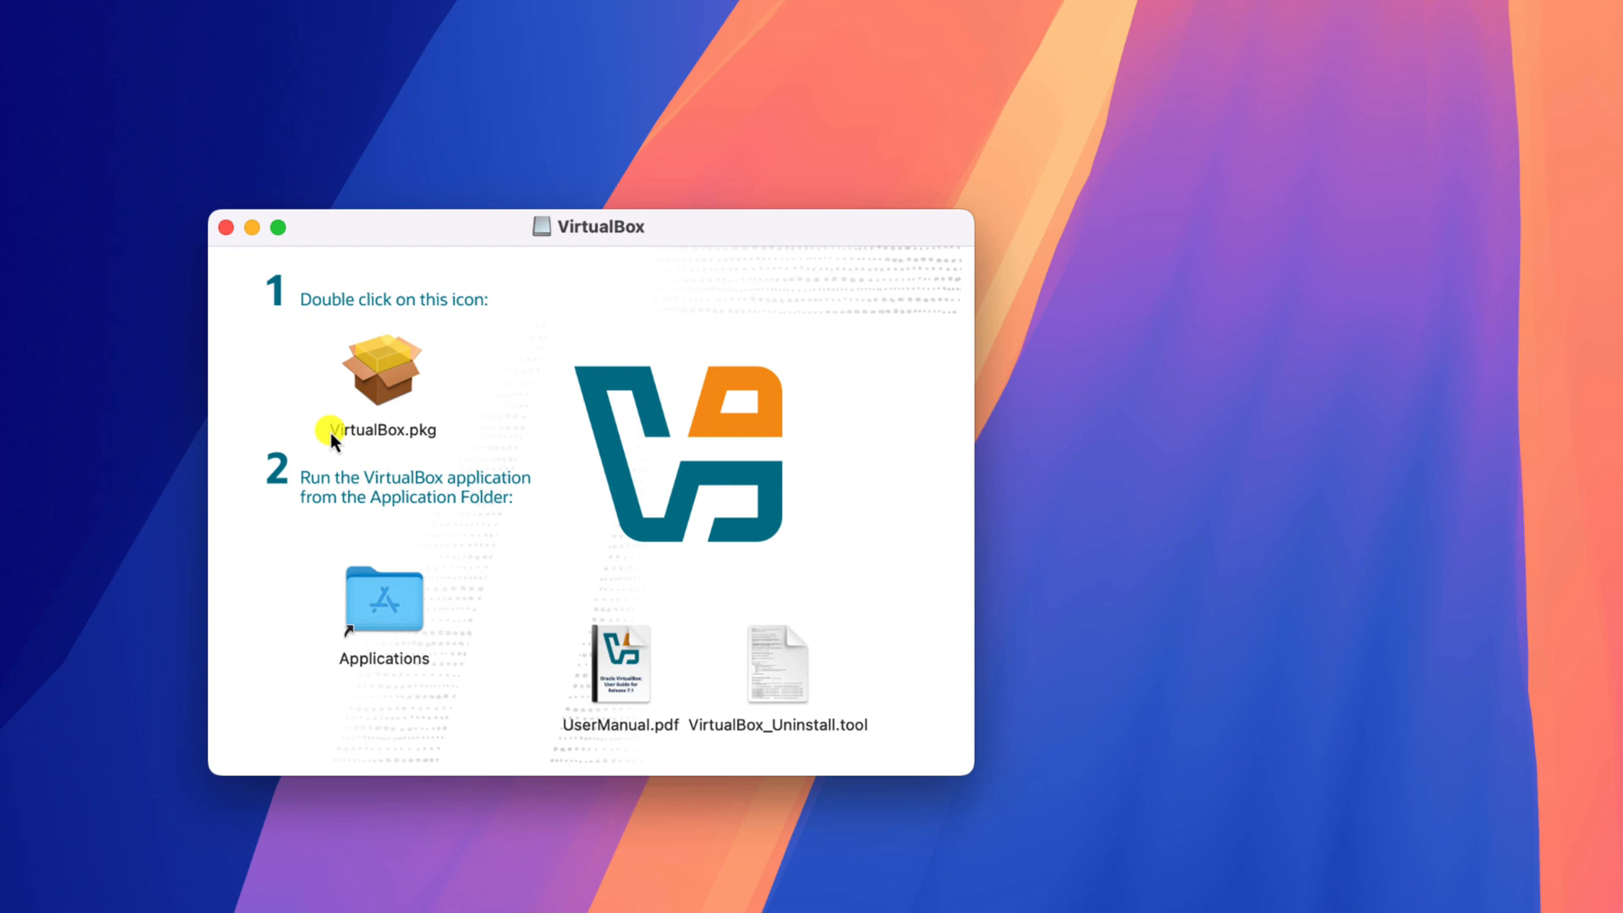
mouse_move(414, 448)
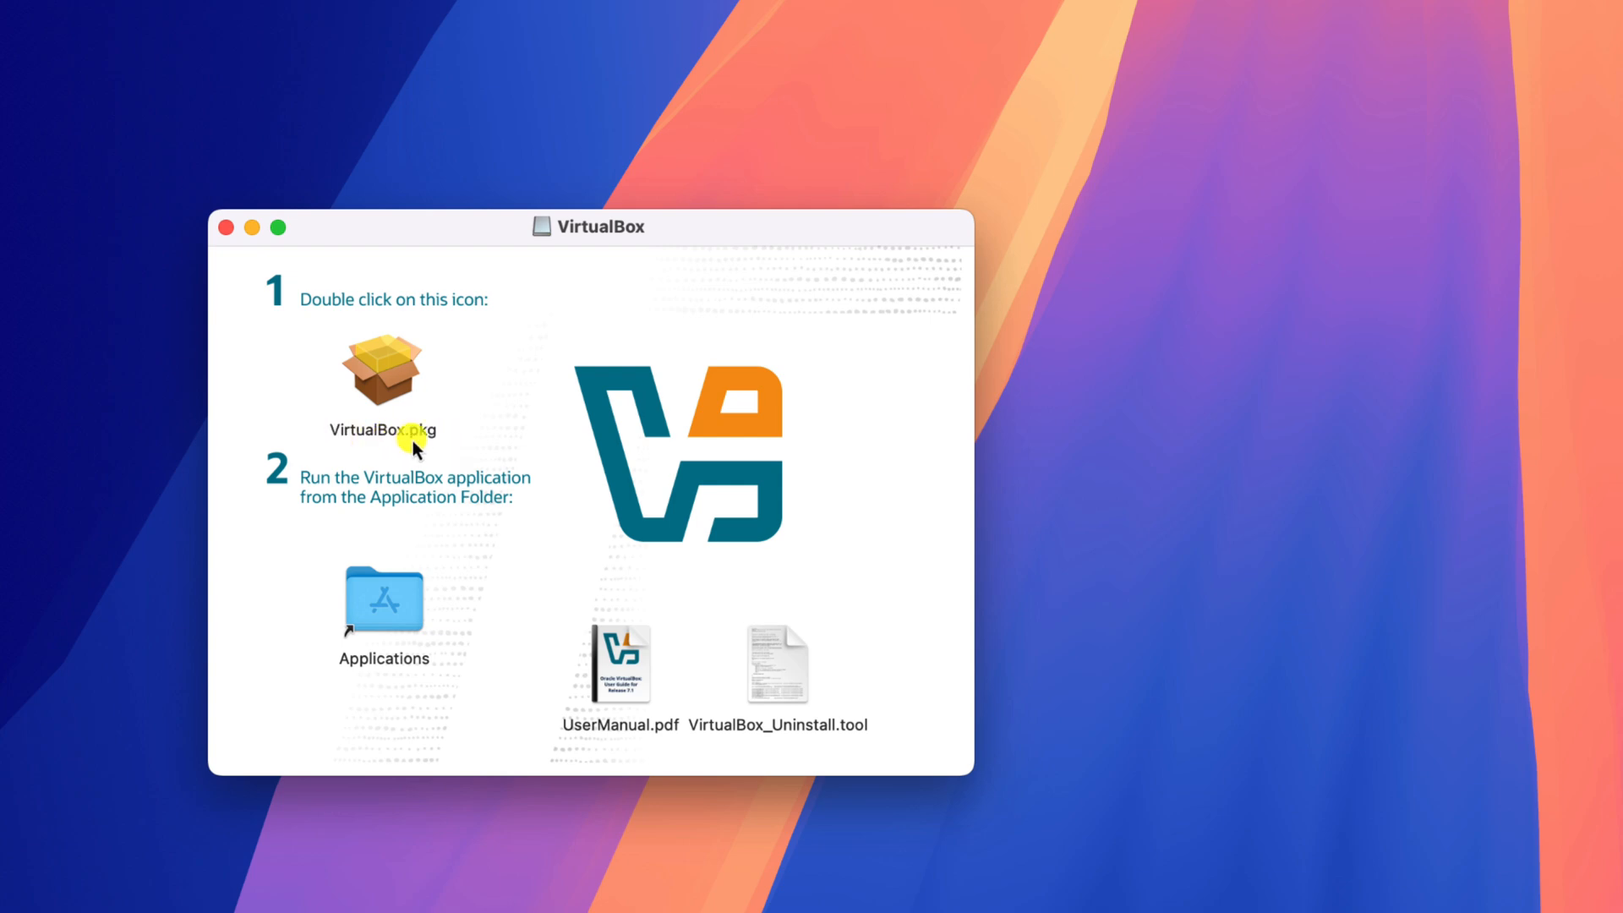
click(382, 373)
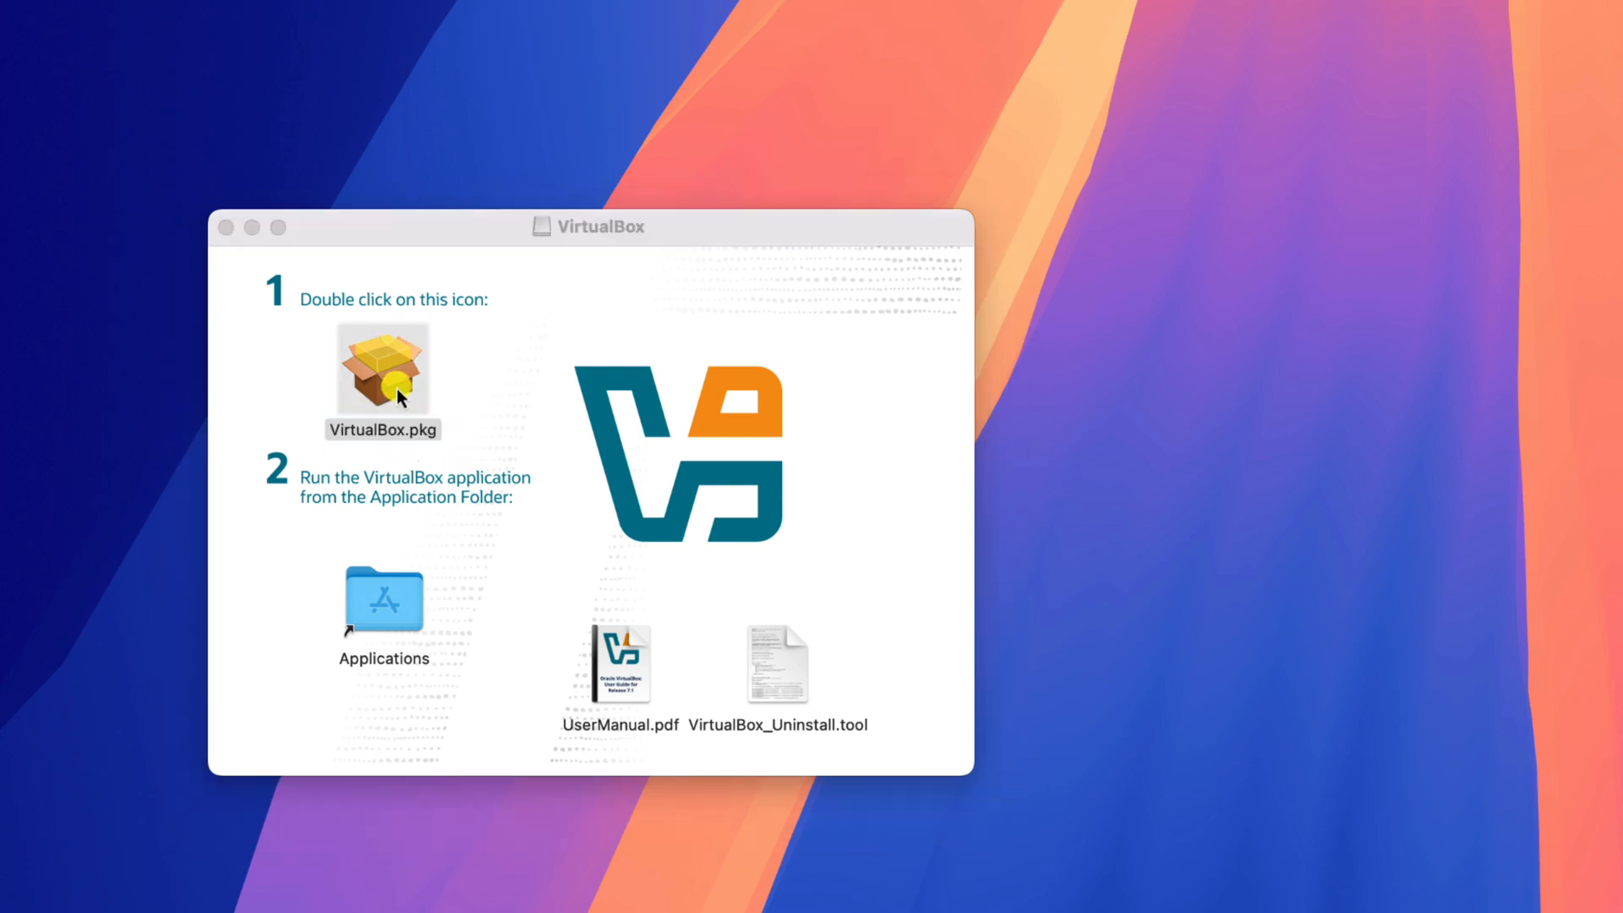
double_click(382, 372)
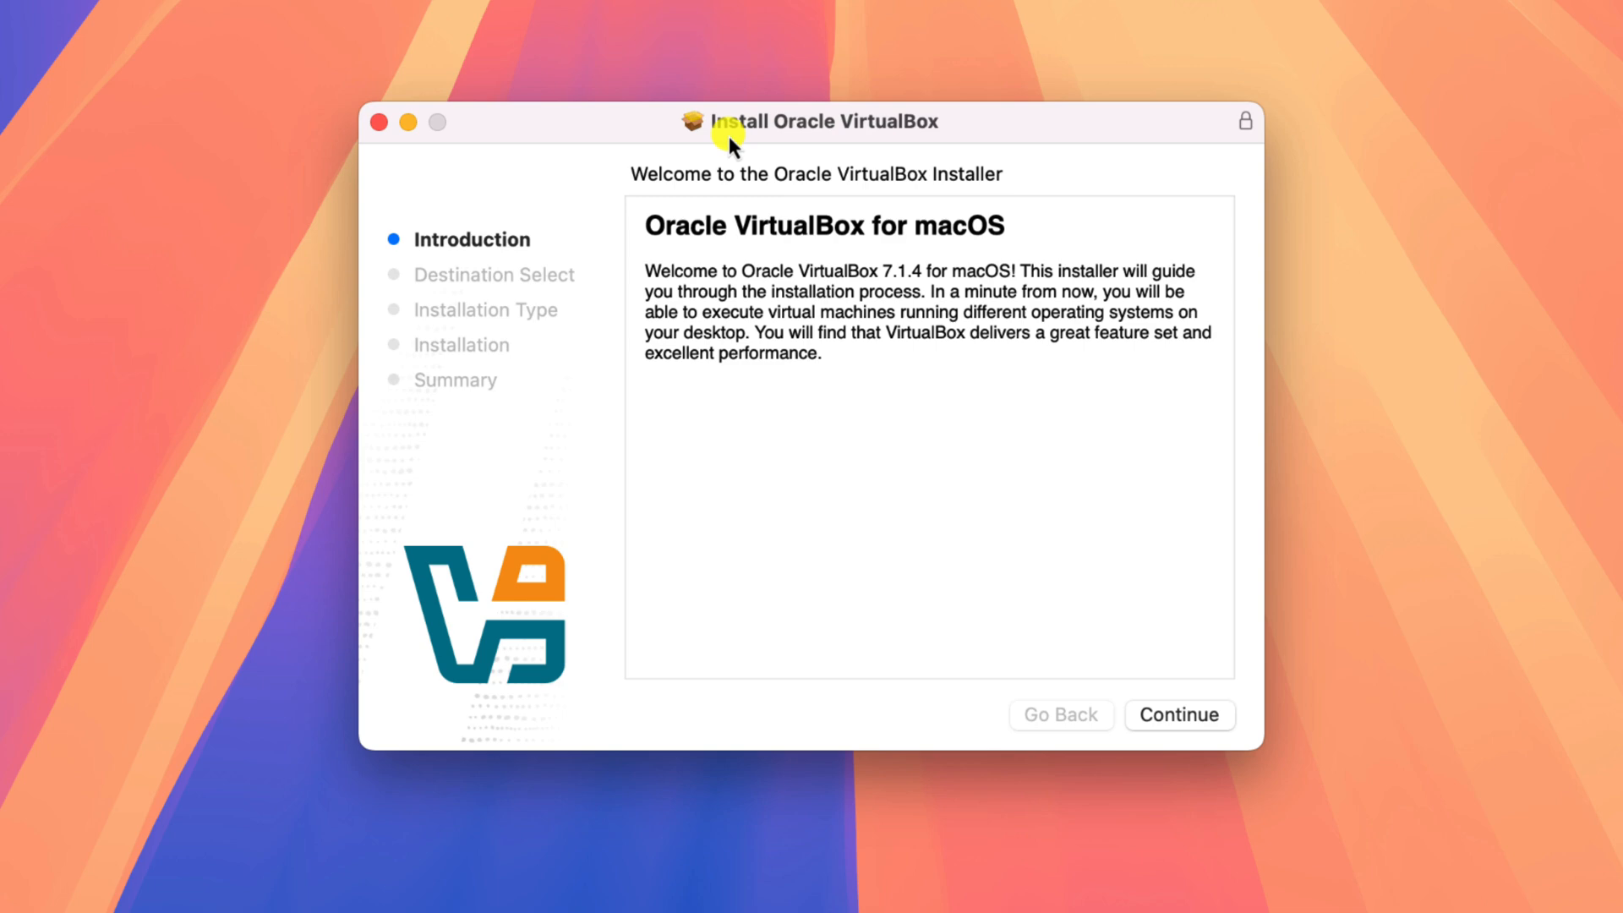
mouse_move(1028, 167)
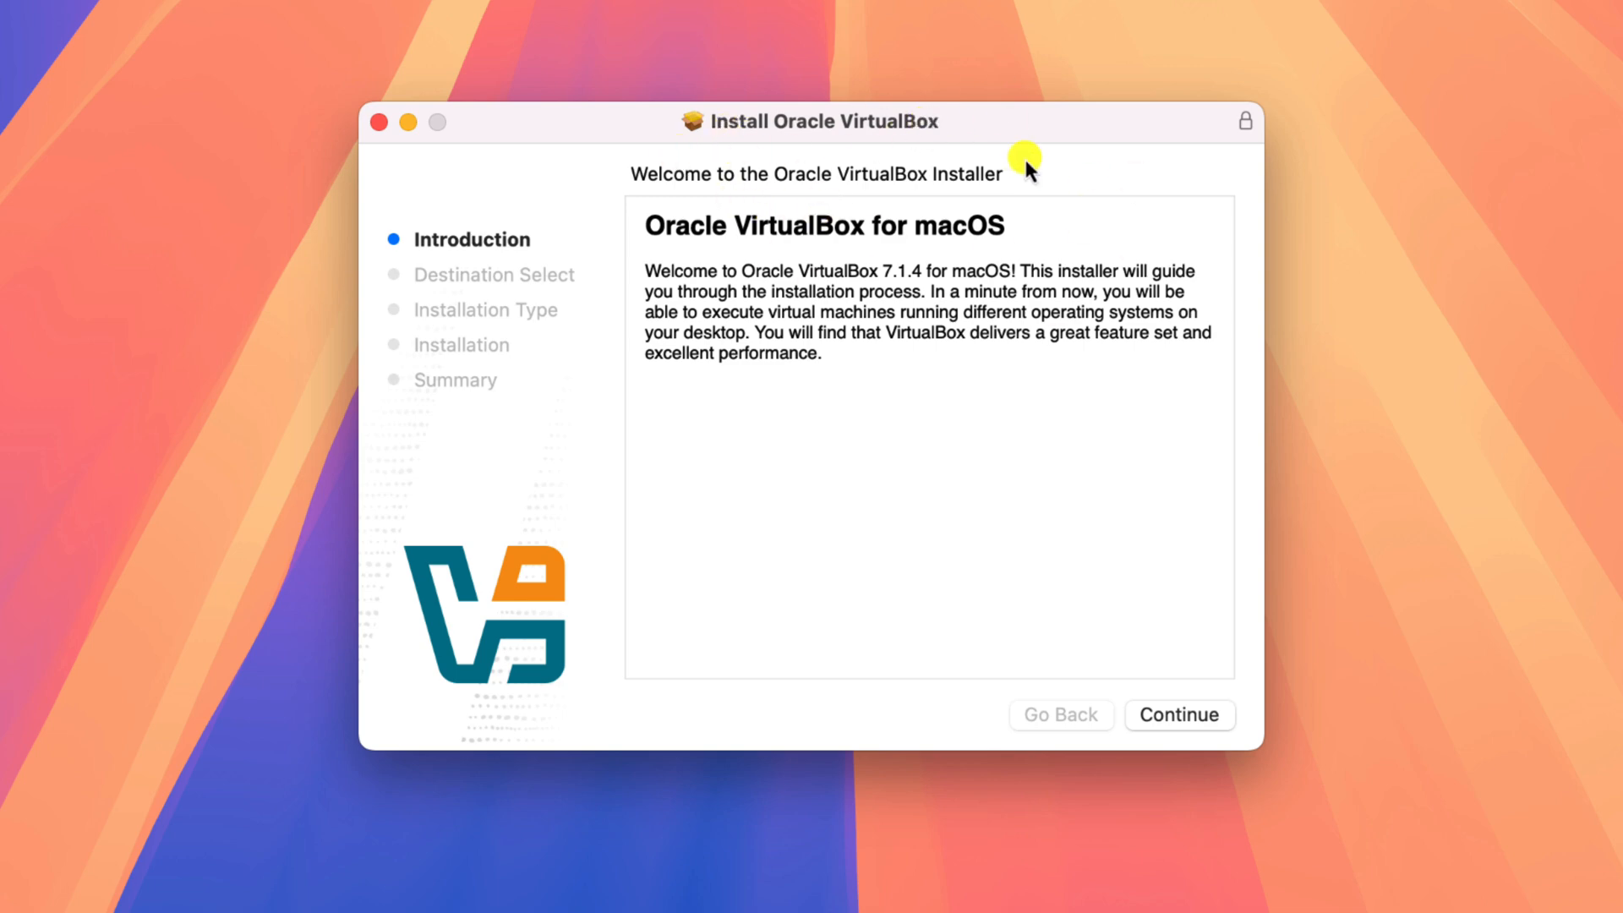
mouse_move(662, 238)
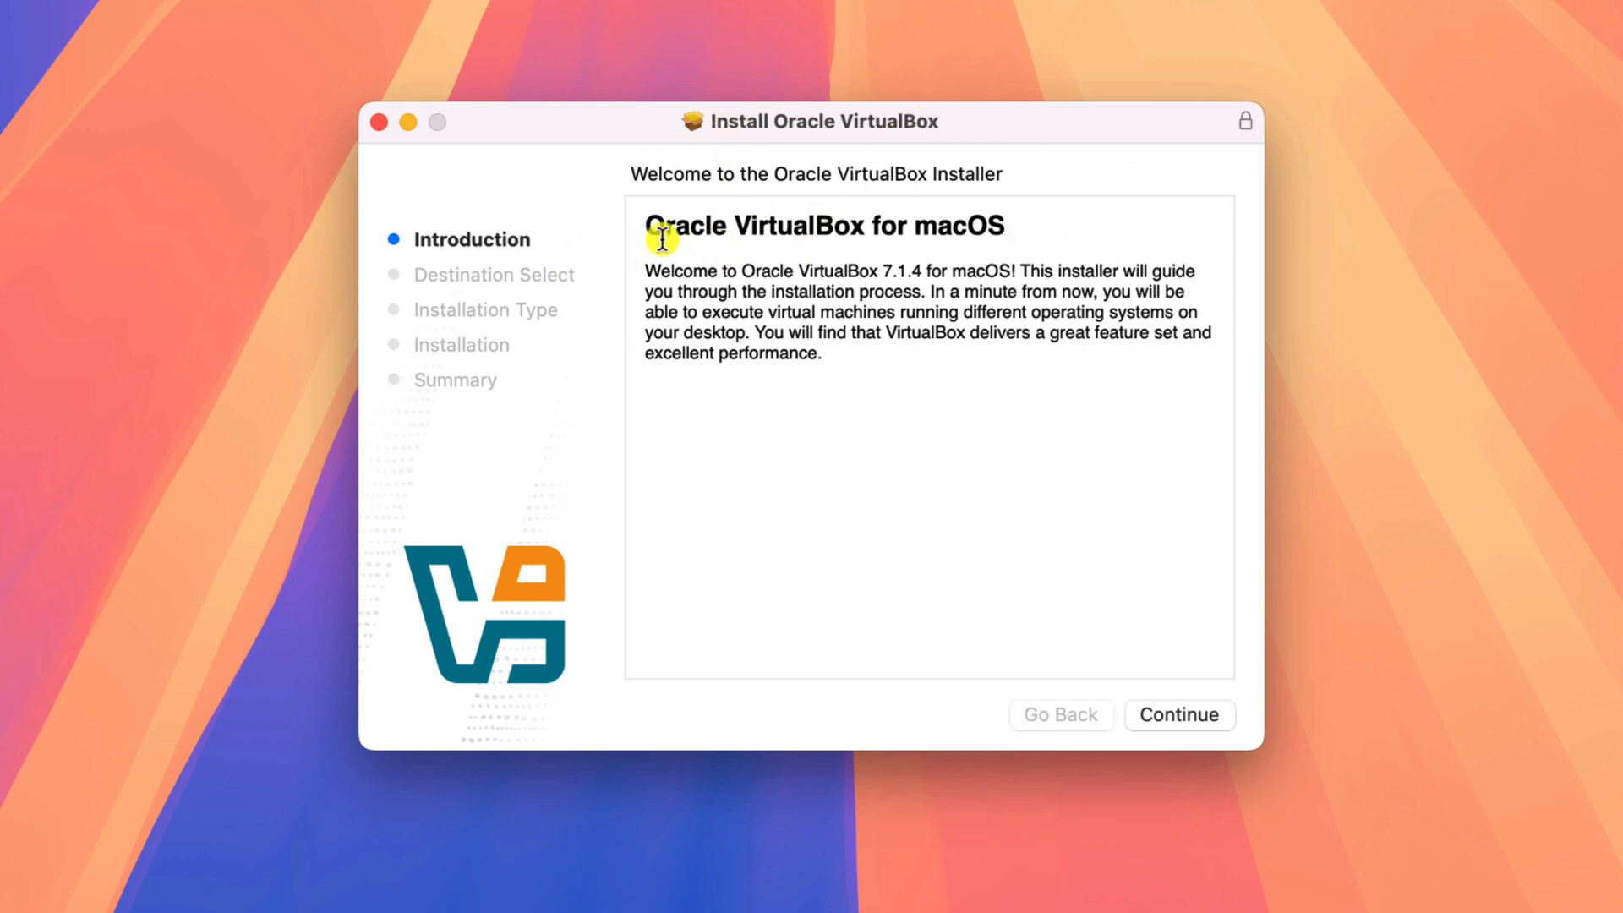
mouse_move(903, 255)
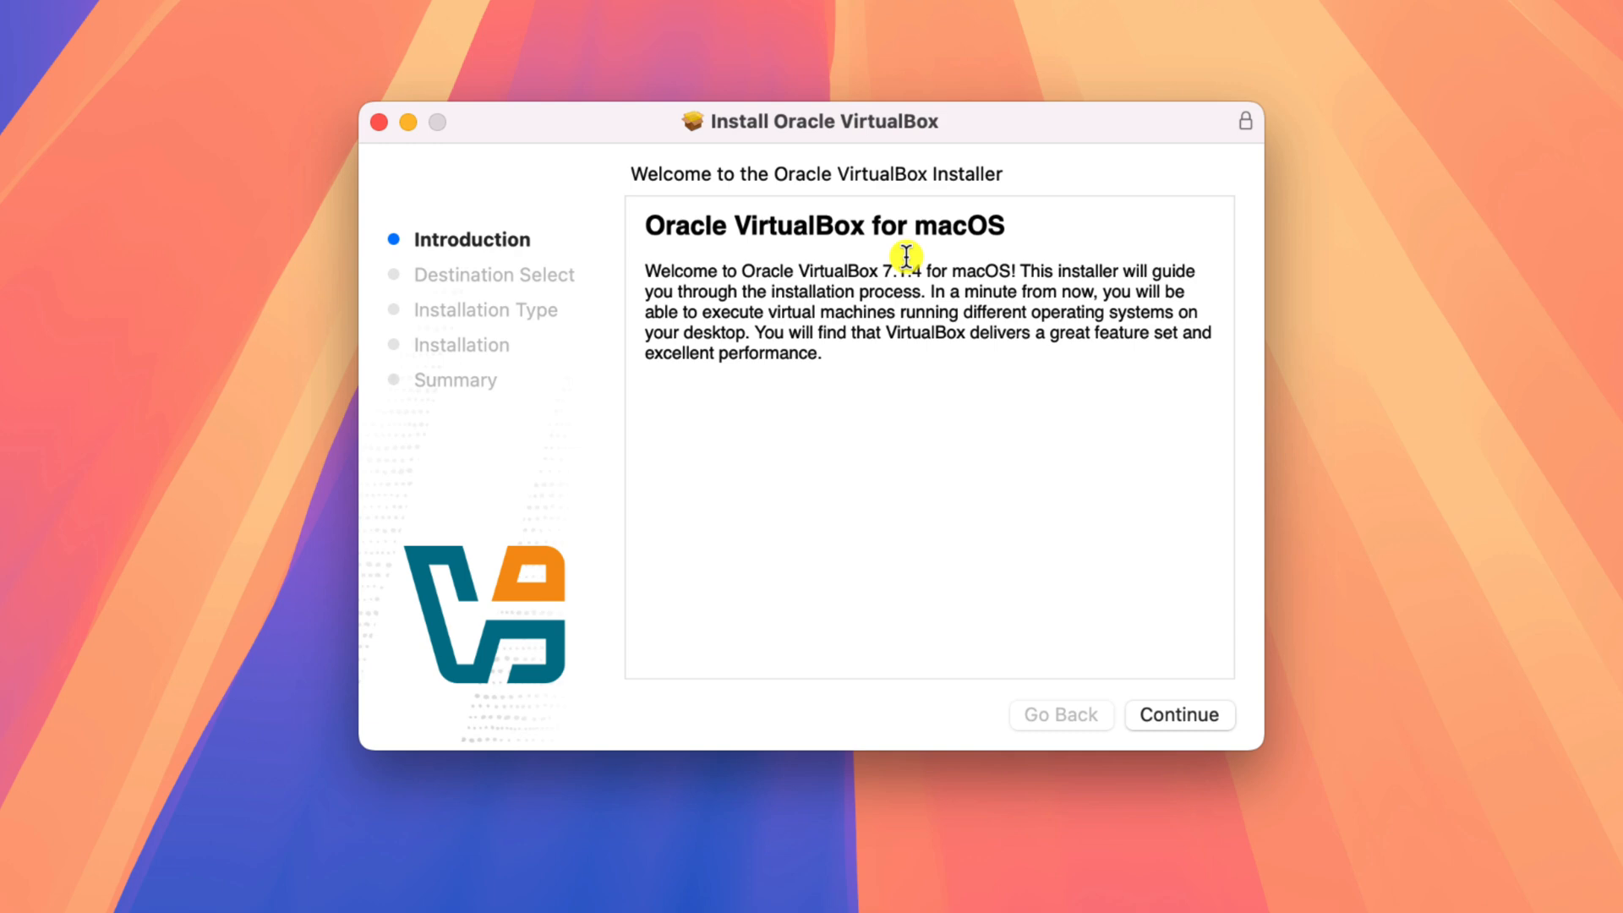
Install VirtualBox 7.1.4 for all users, authorising with the account password
click(1177, 715)
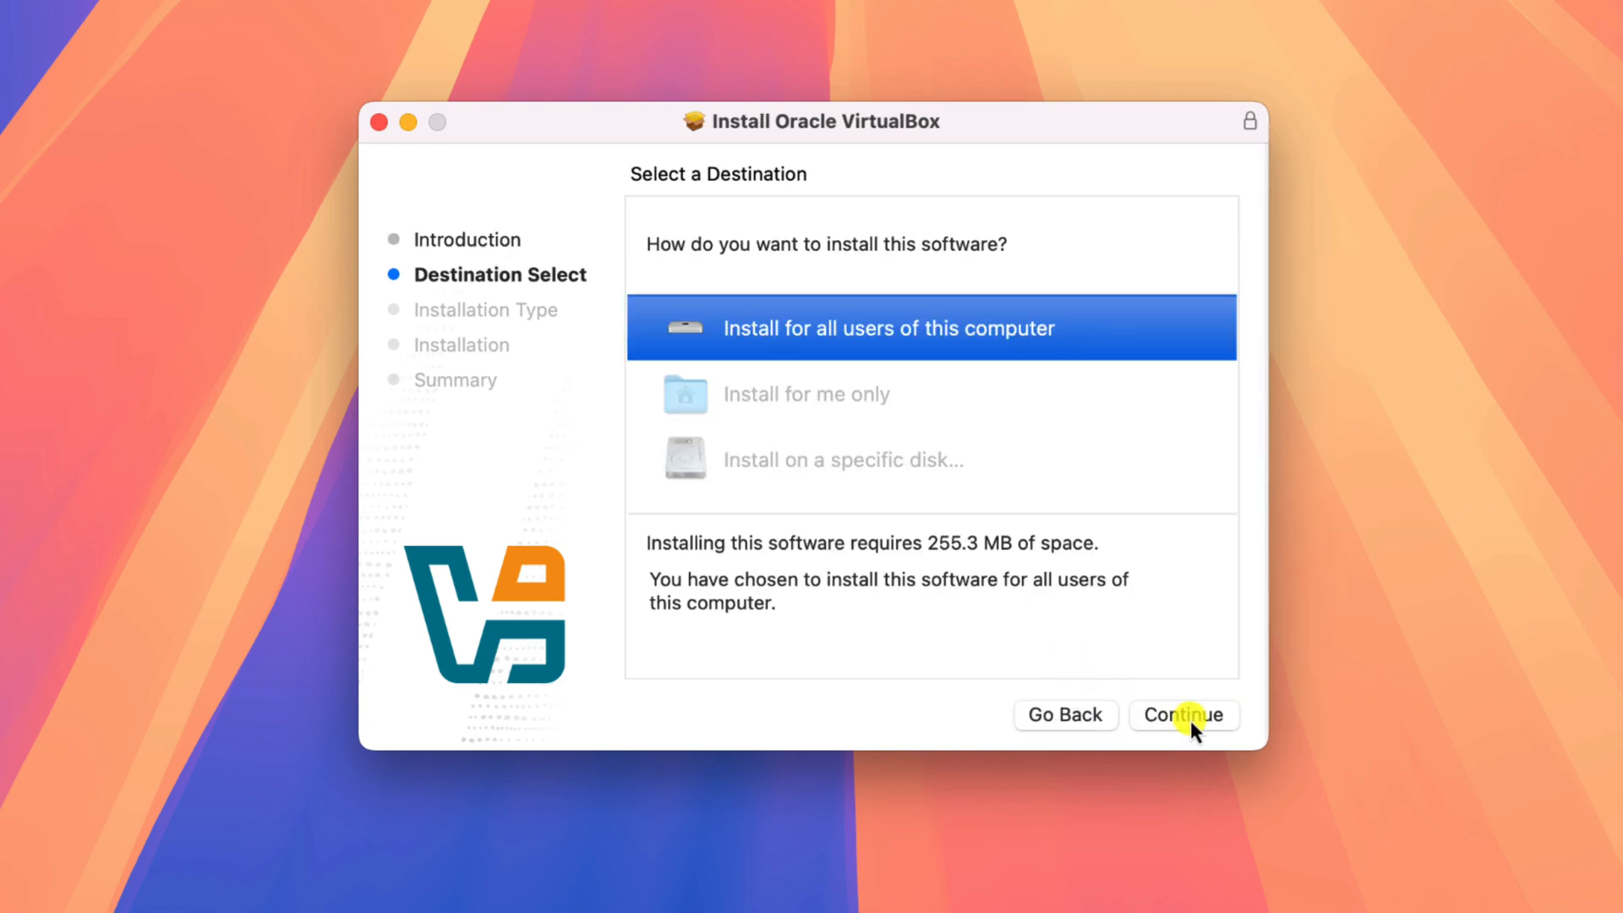
mouse_move(867, 349)
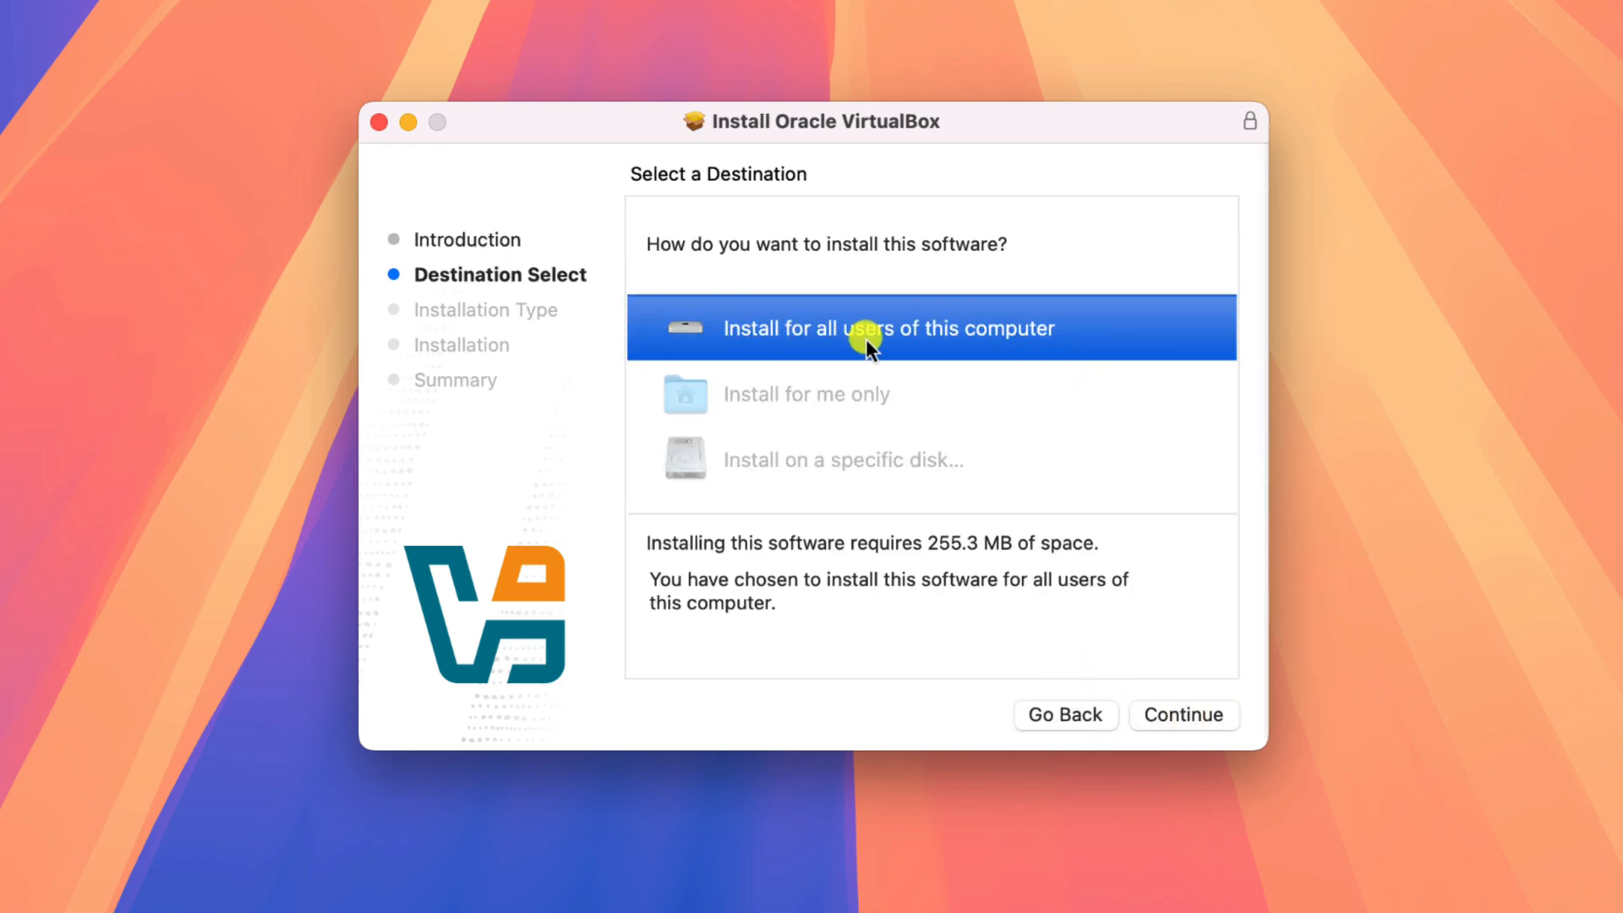
mouse_move(1190, 730)
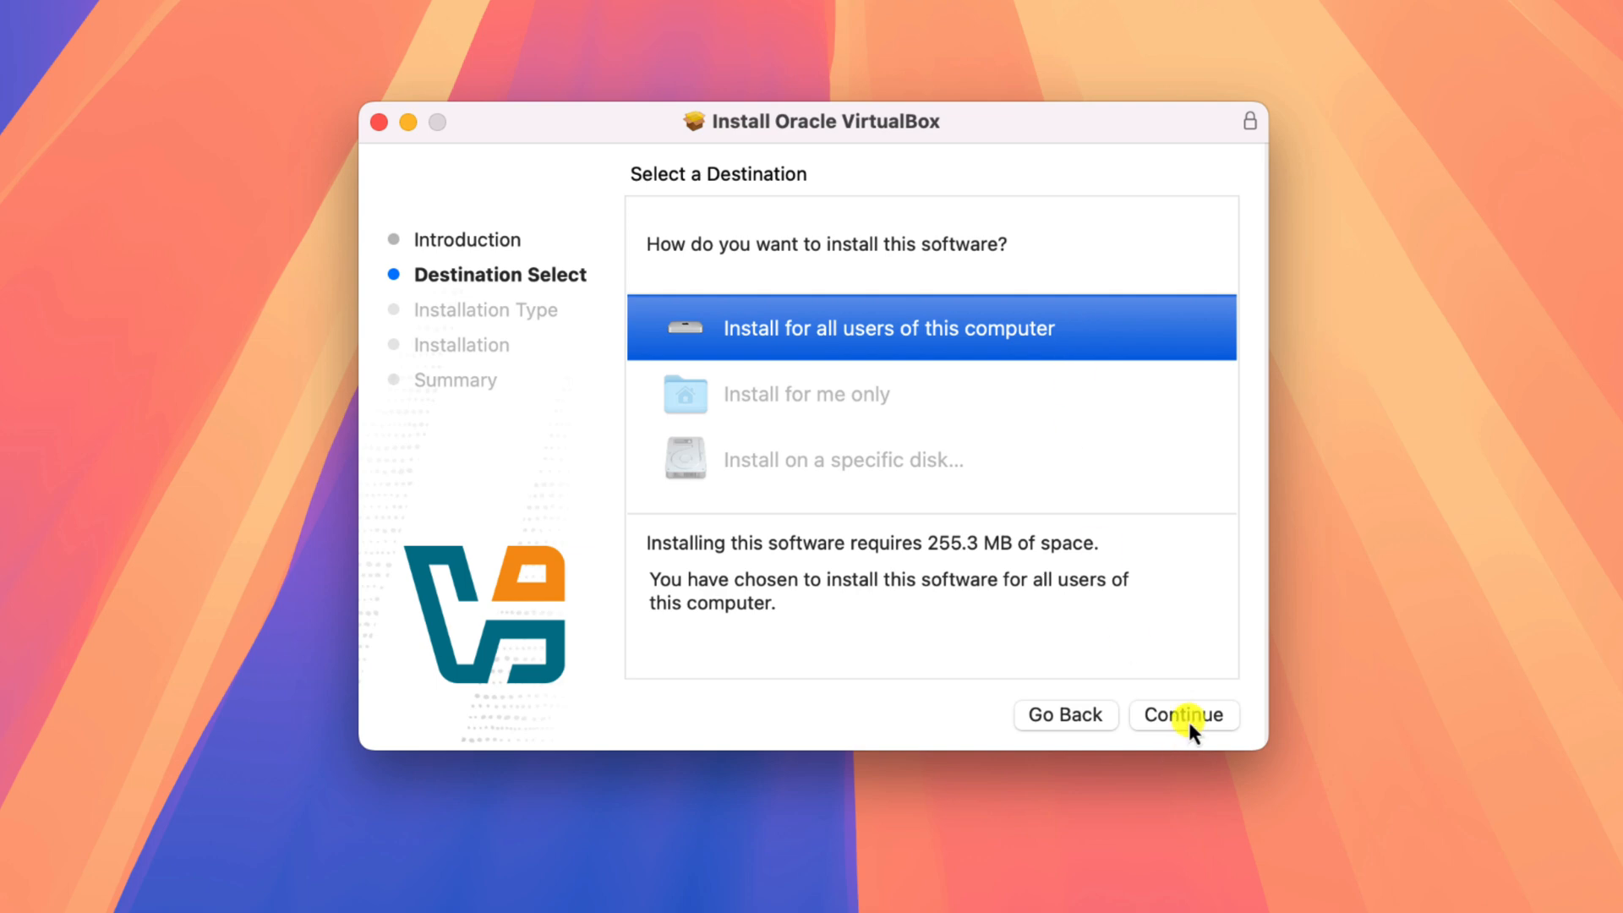
click(1183, 714)
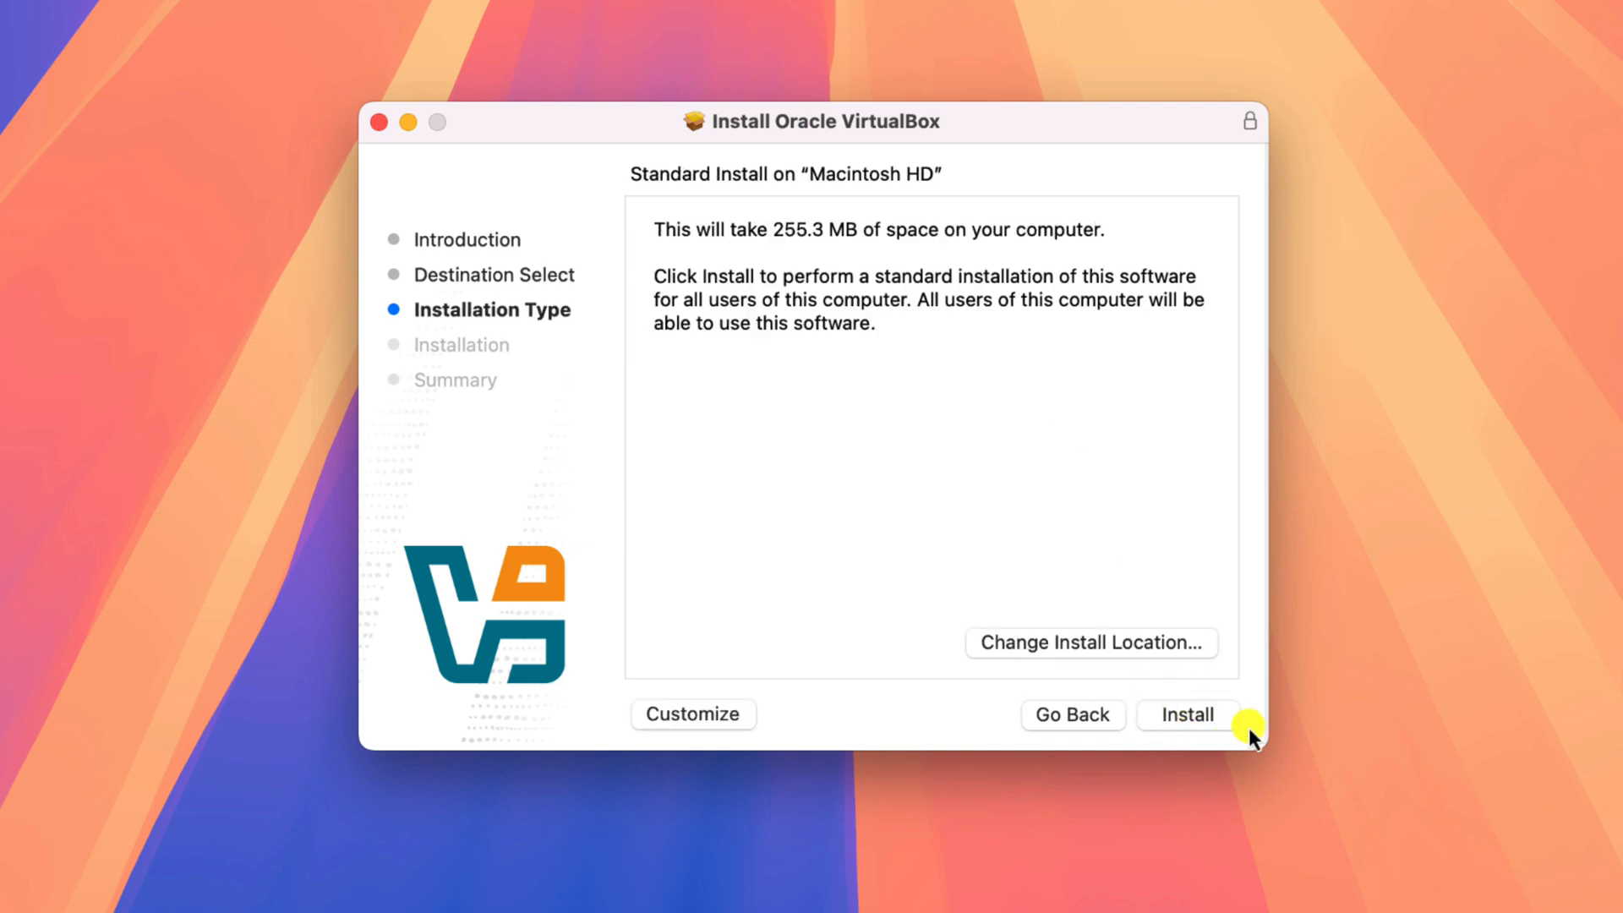
click(1189, 714)
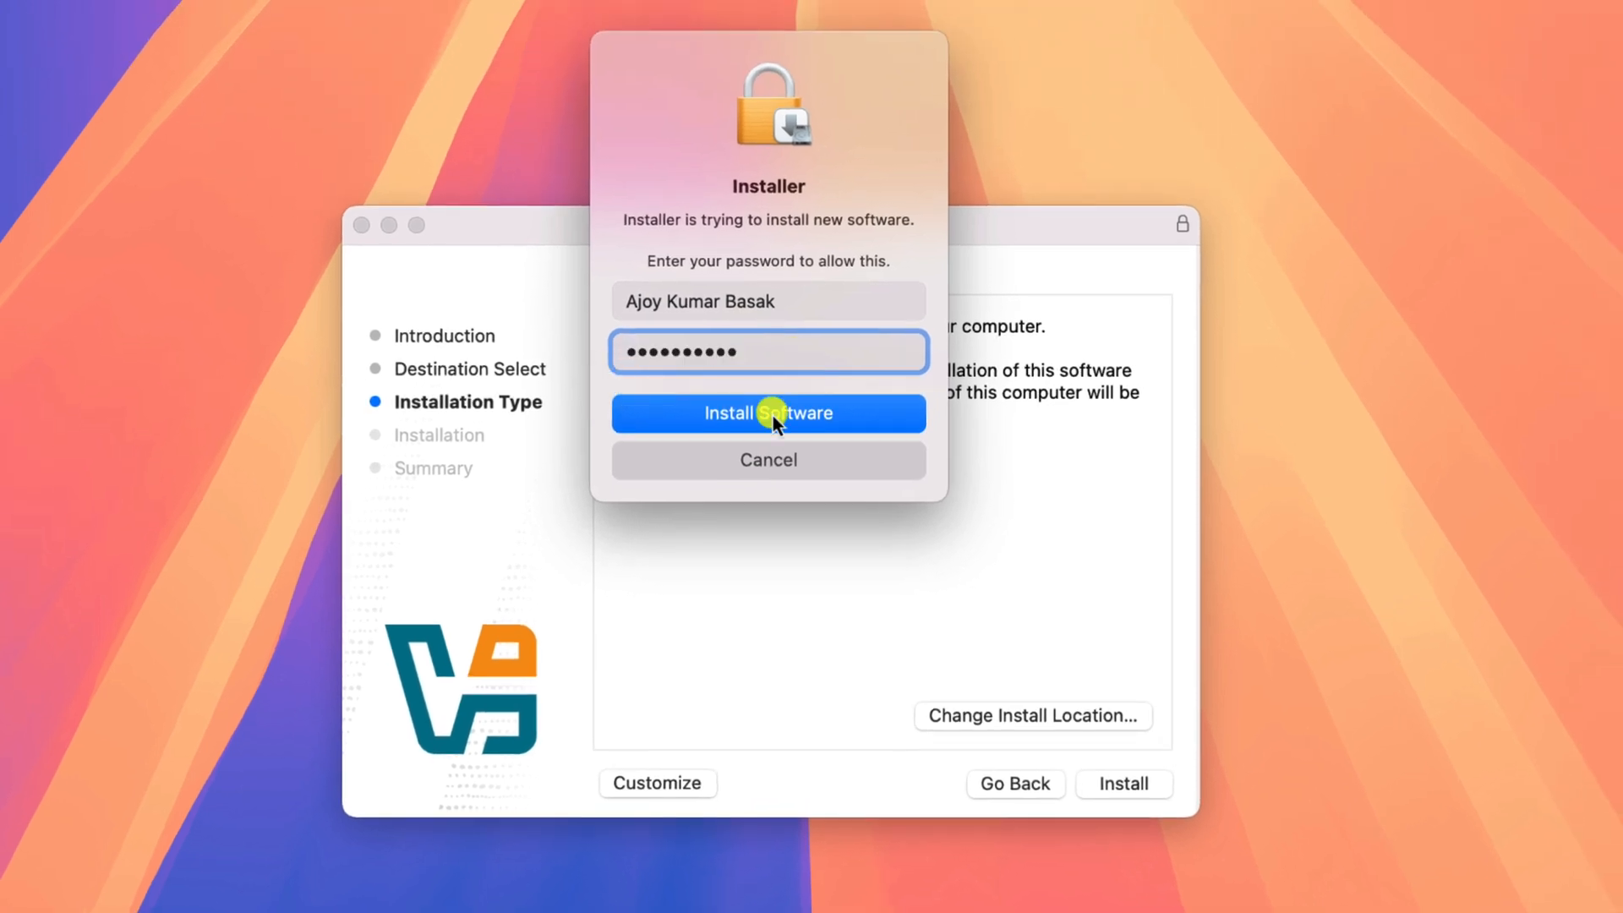
click(768, 413)
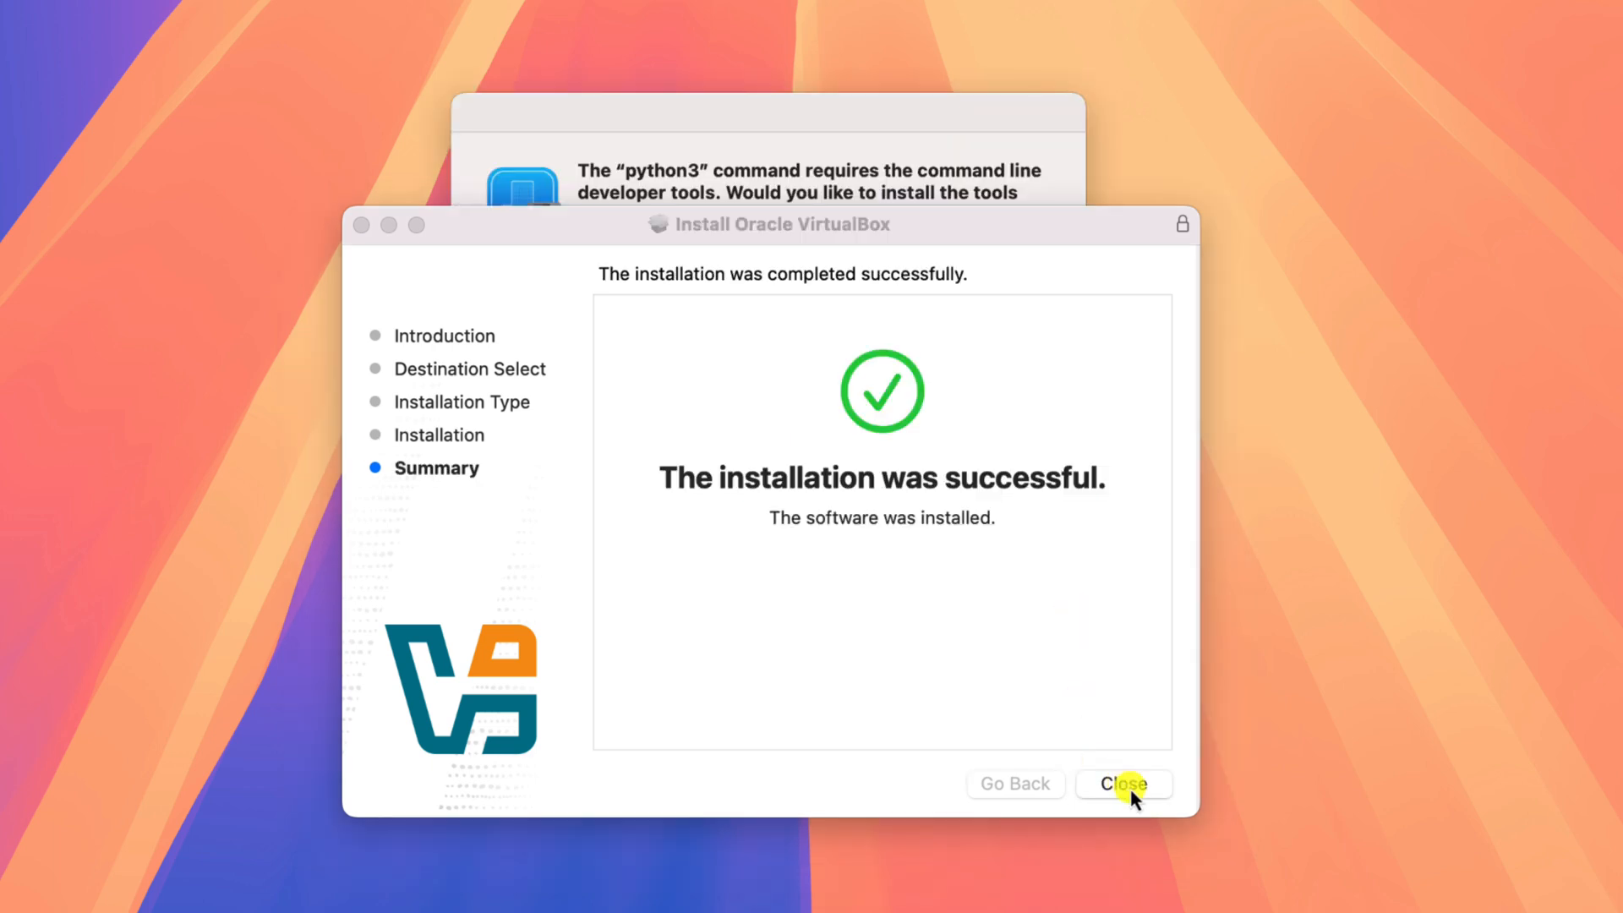
Close the finished installer and move the VirtualBox installer package to the Trash
click(1123, 783)
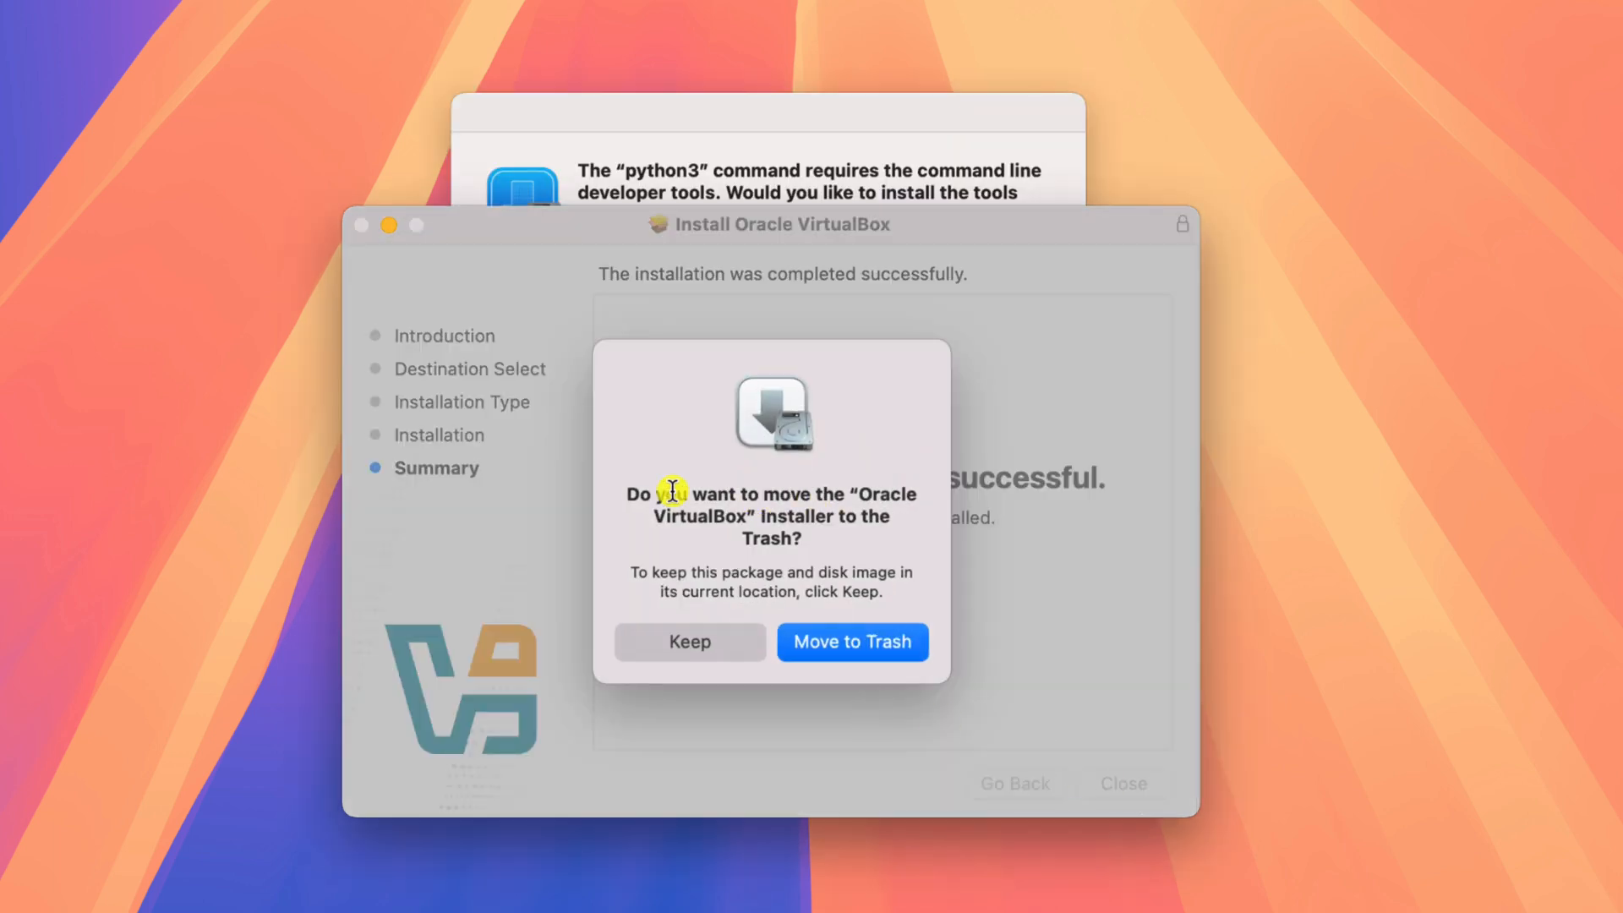
mouse_move(688, 642)
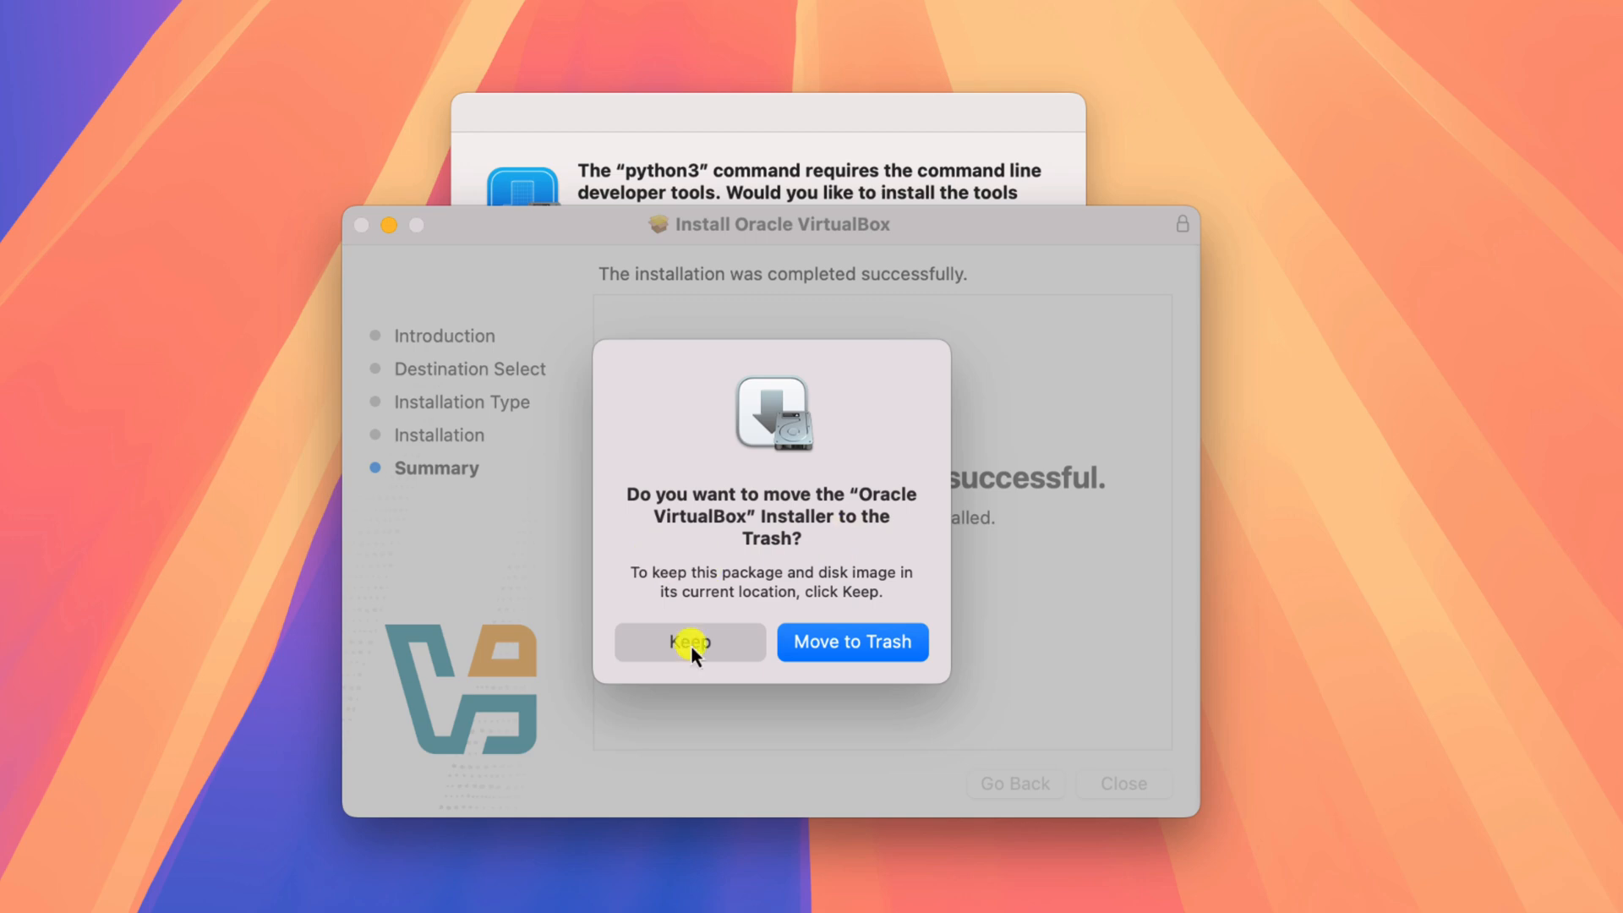
mouse_move(871, 660)
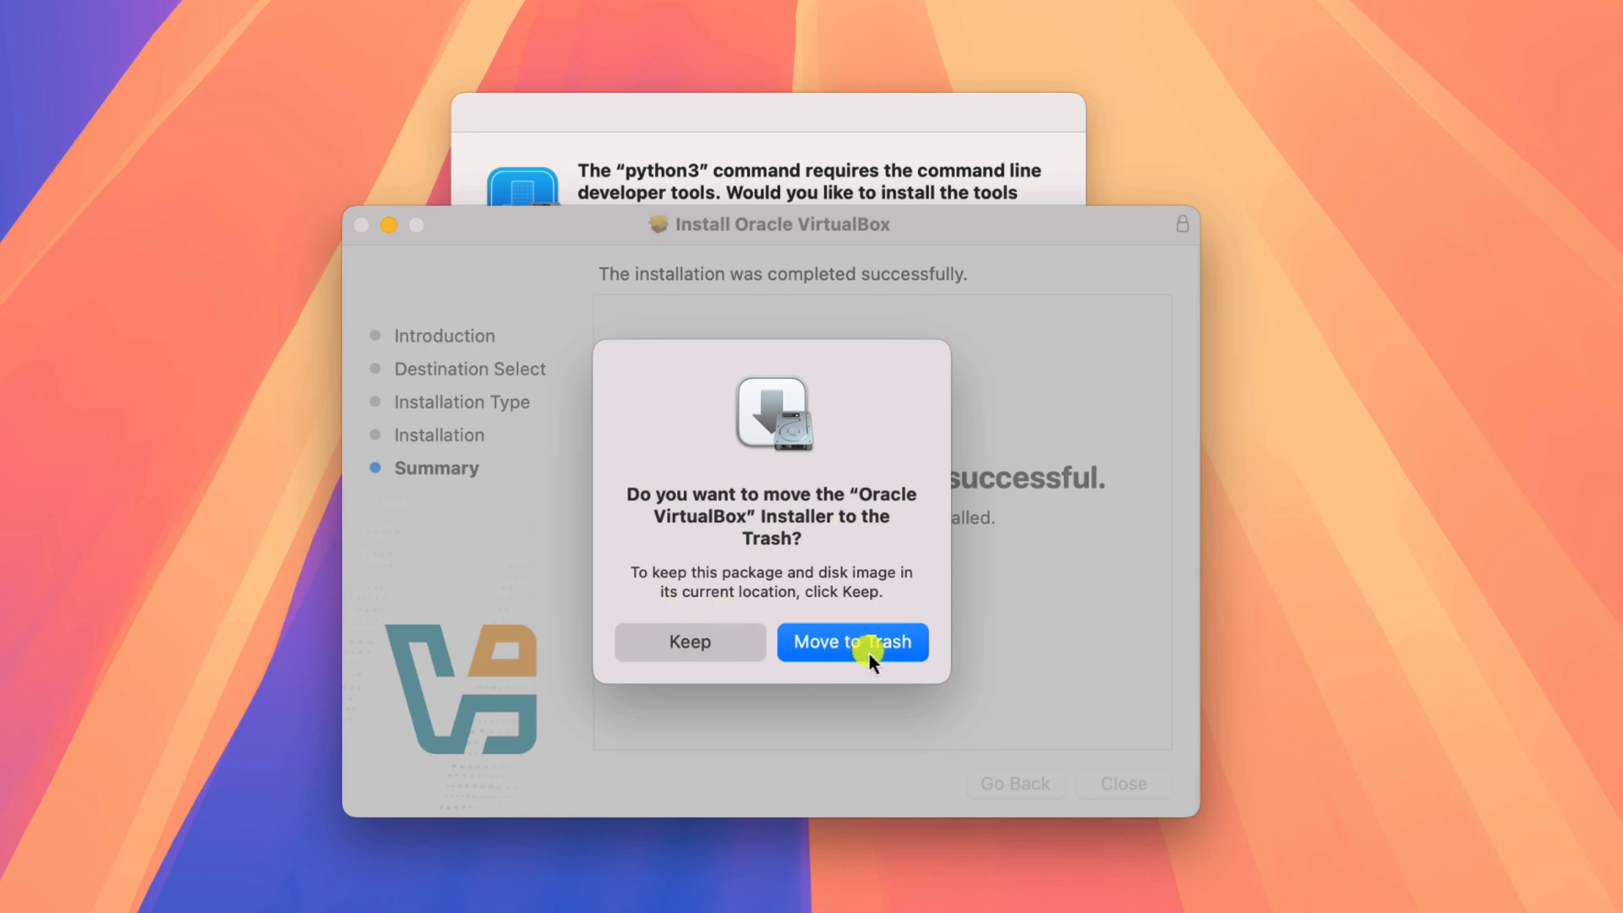
click(851, 642)
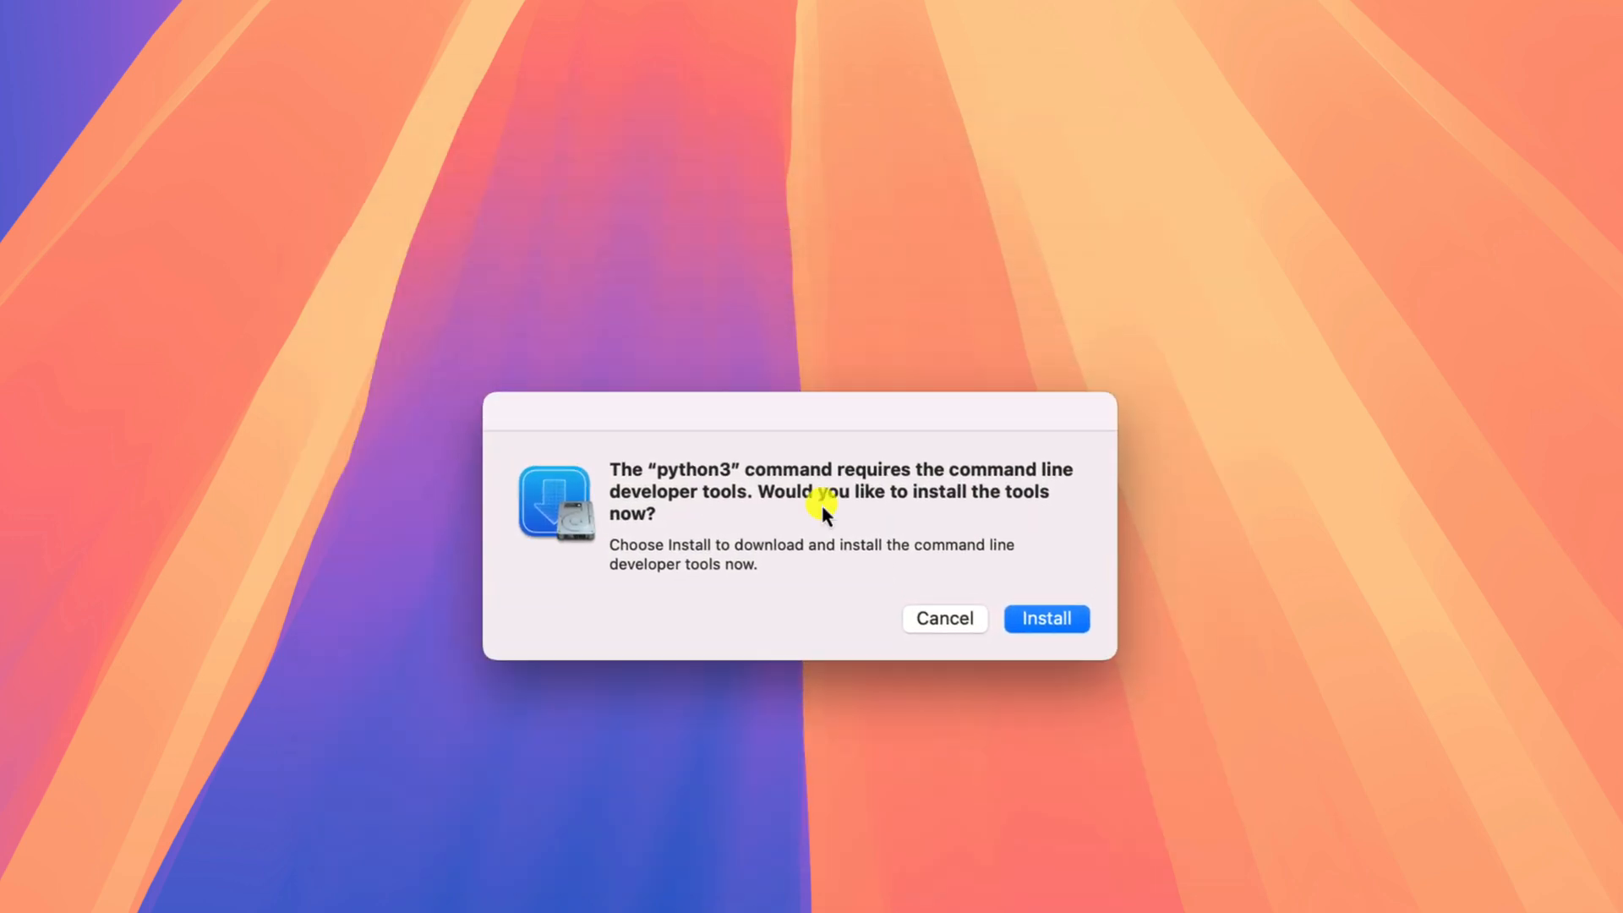
mouse_move(973, 497)
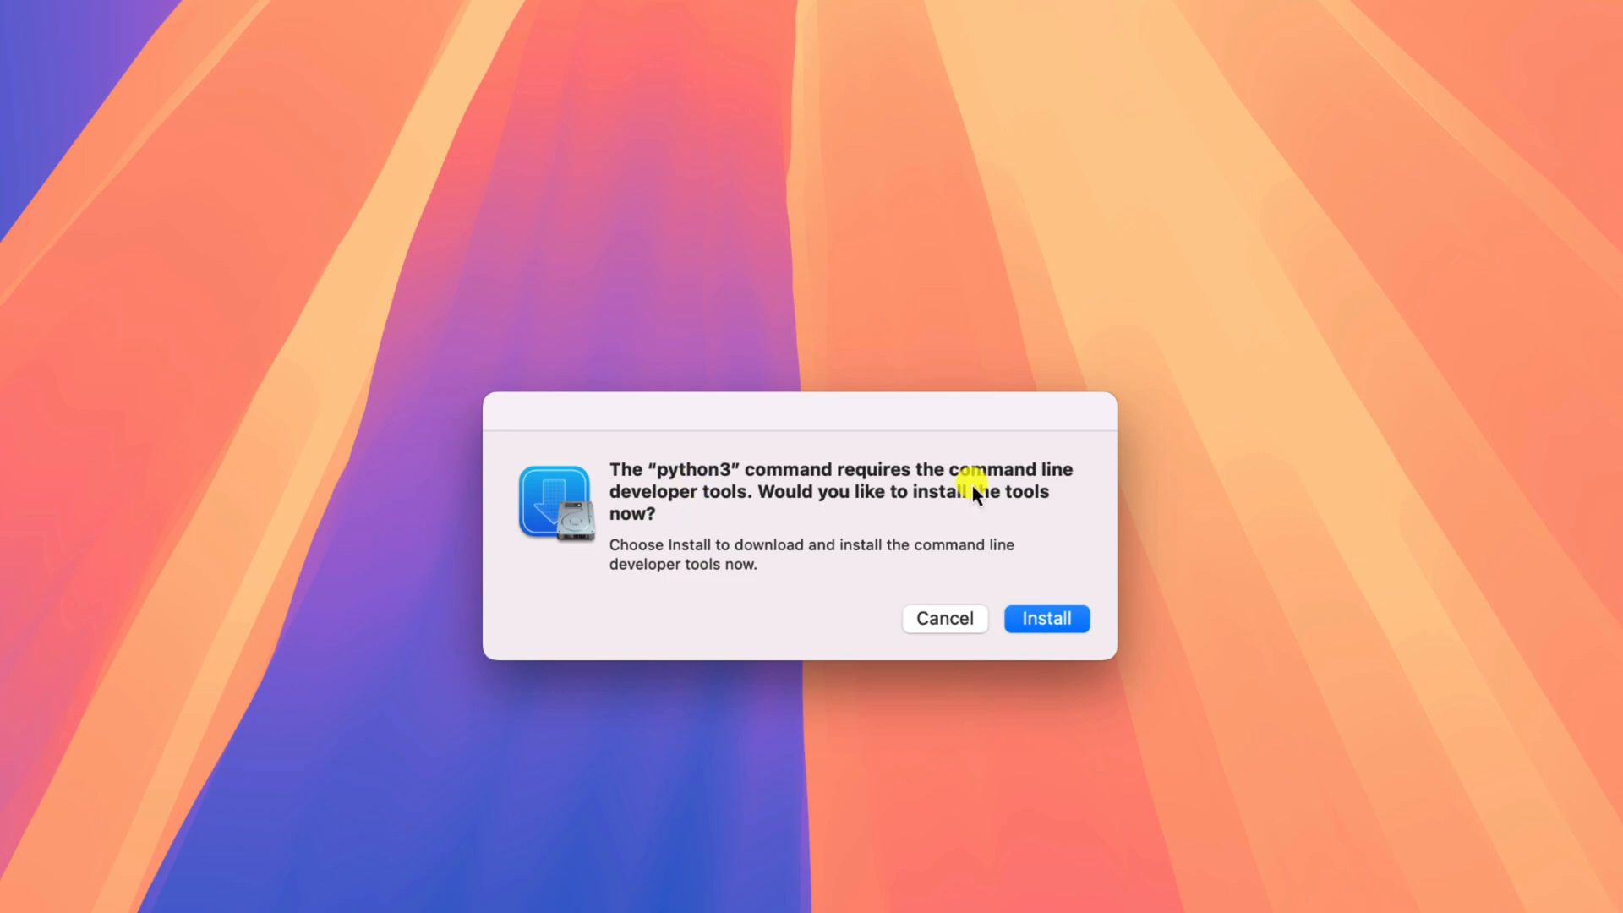
Install the python3 command line developer tools, agreeing to the license and dismissing completion
click(1044, 618)
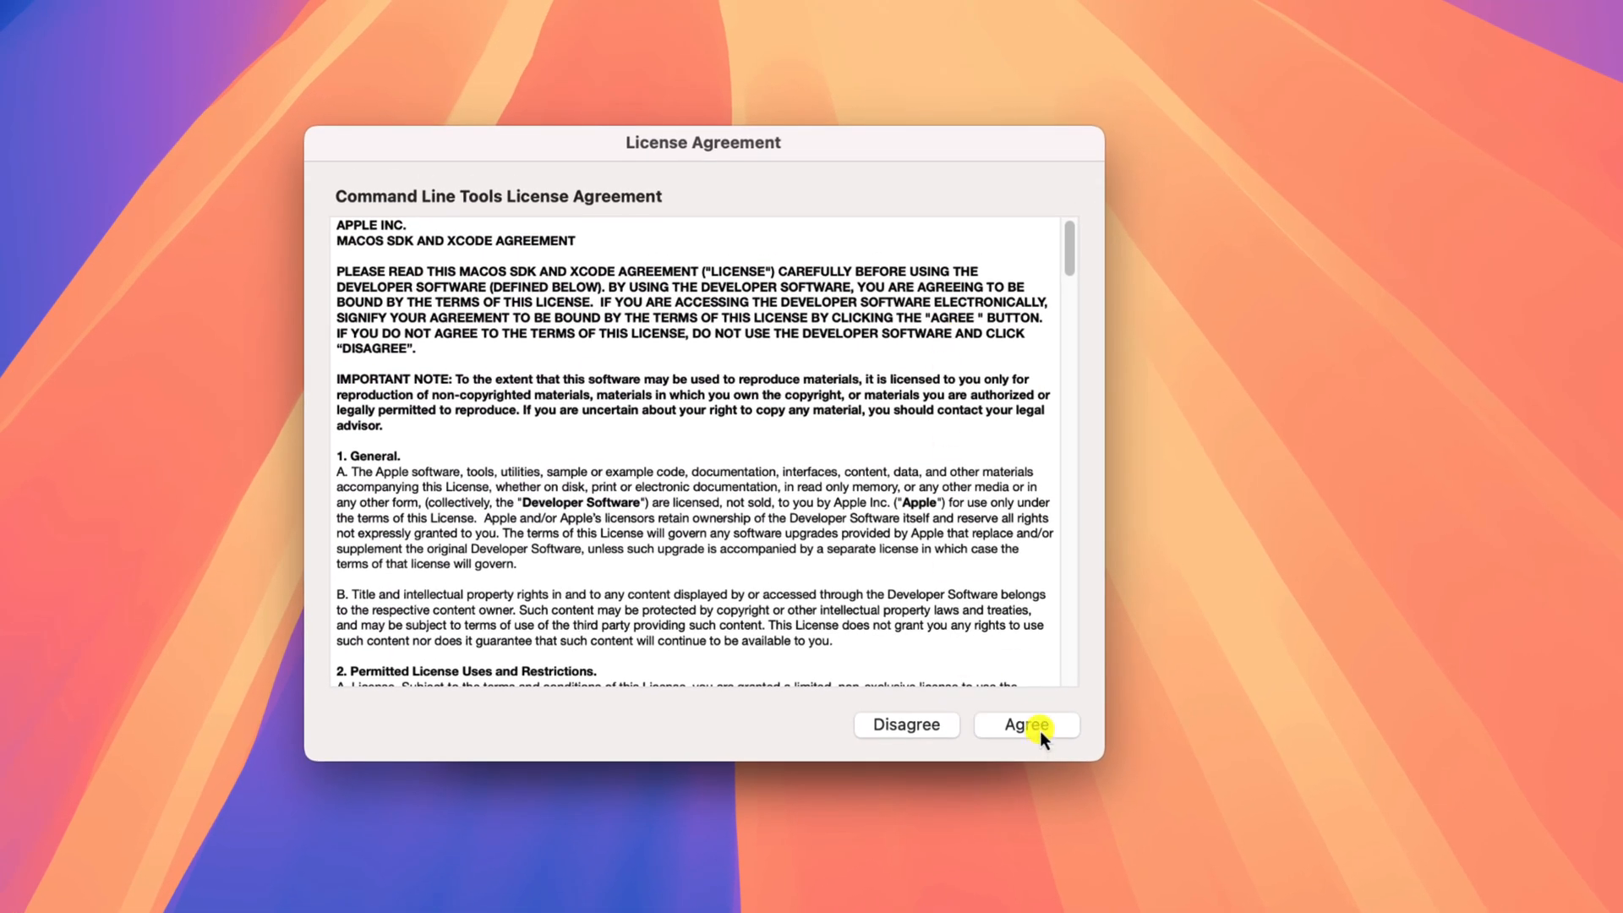
click(1025, 723)
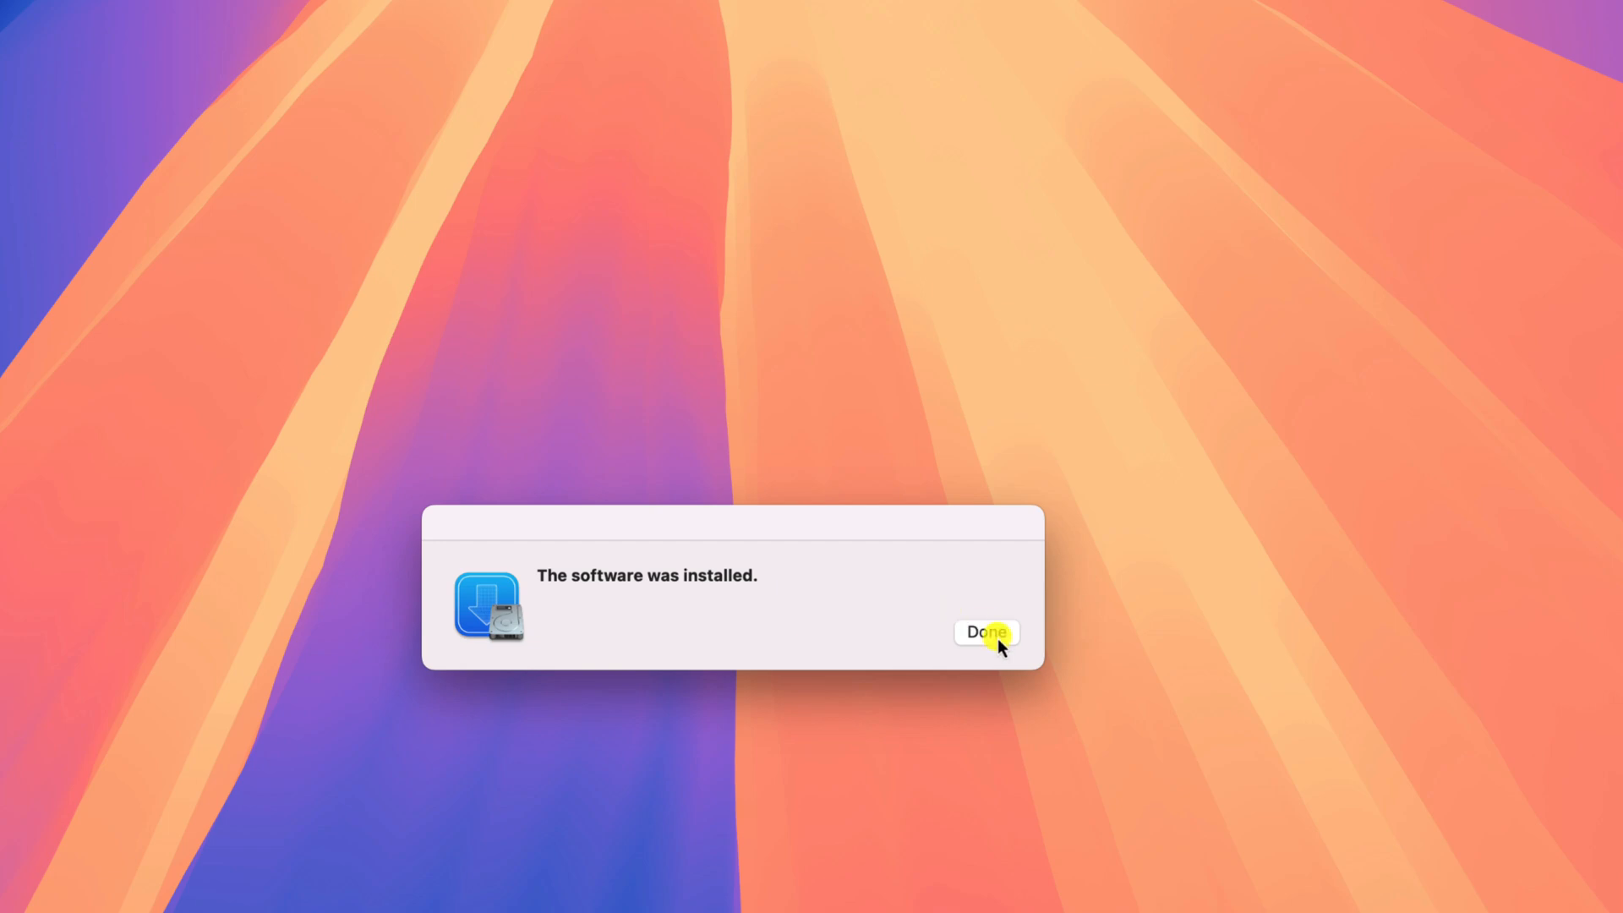
click(984, 632)
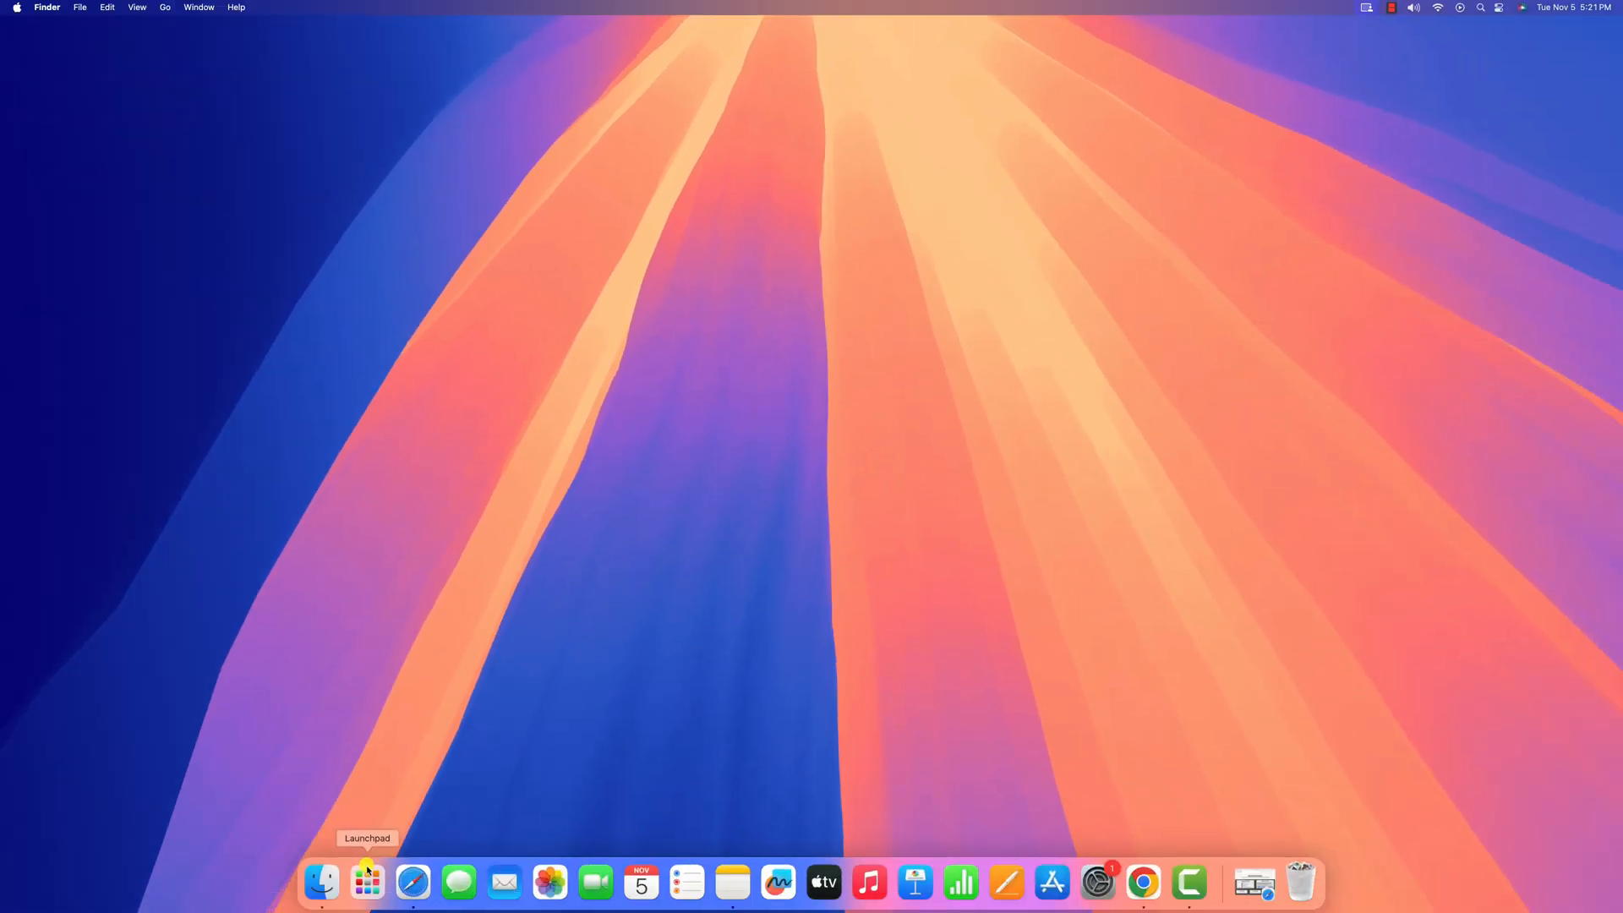
Launch VirtualBox from Launchpad to show its Welcome screen
click(366, 881)
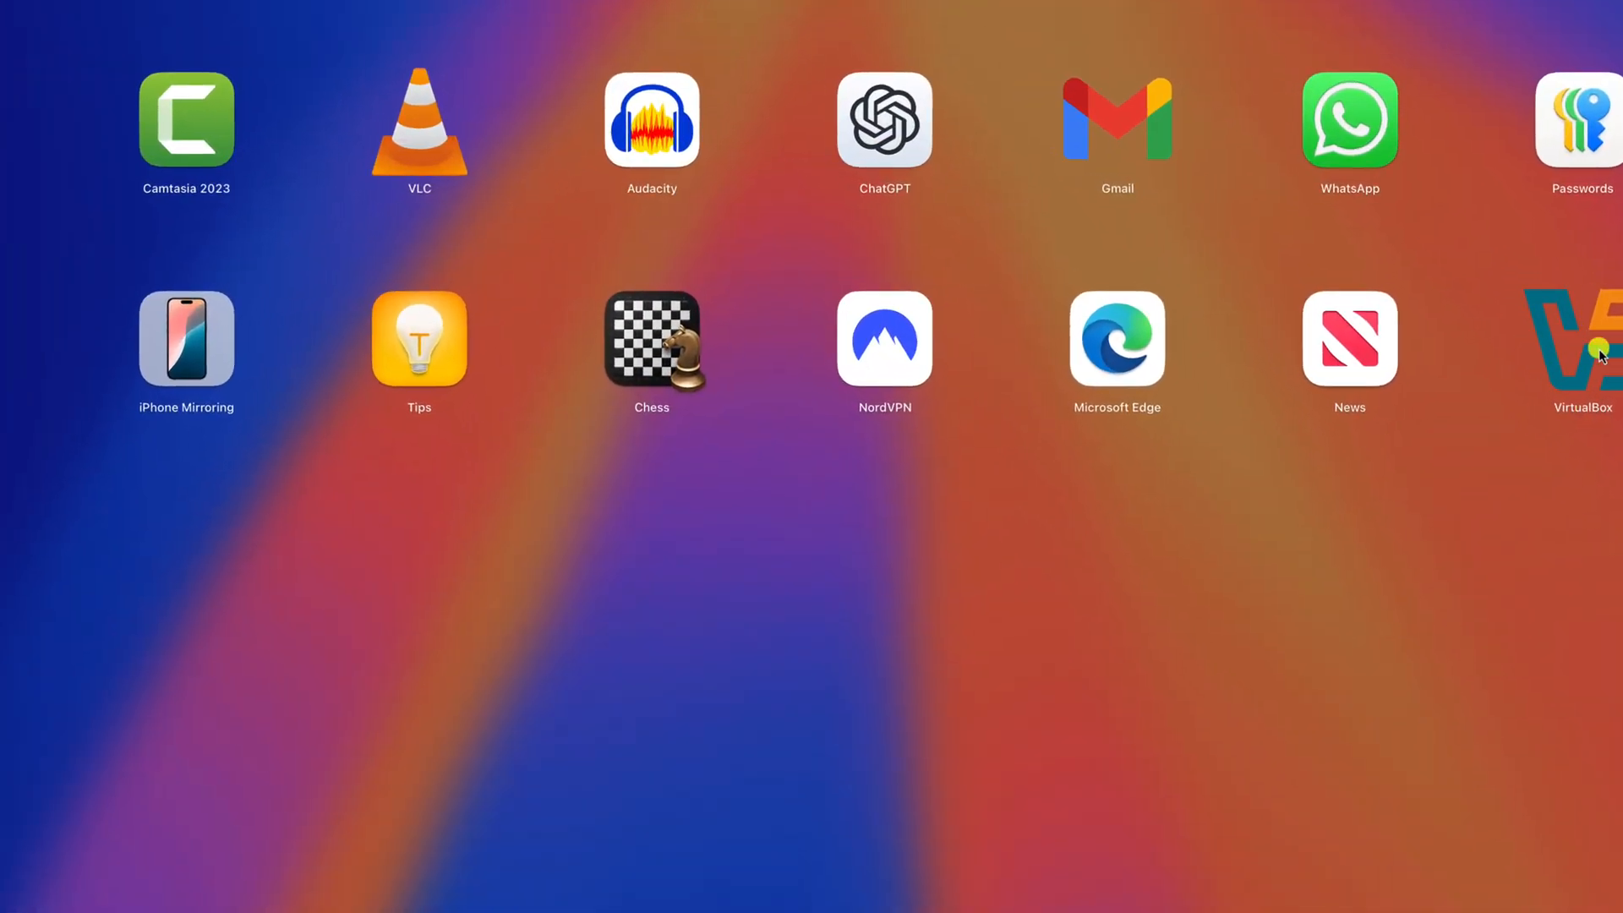
double_click(1580, 337)
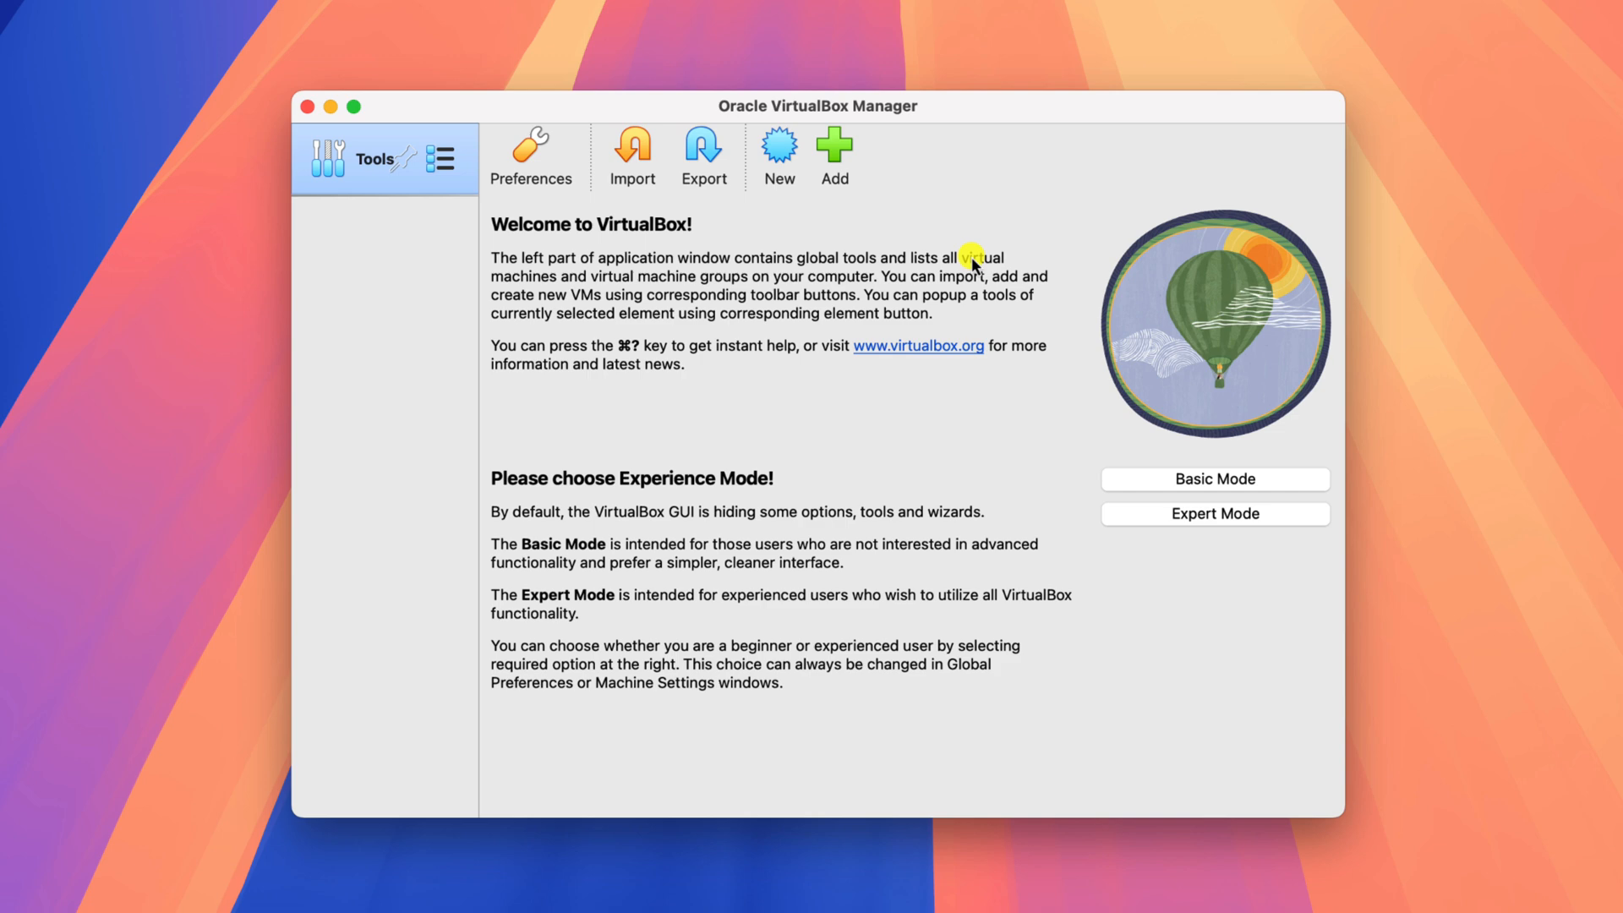
Put away the VirtualBox Manager window using its window control
click(309, 106)
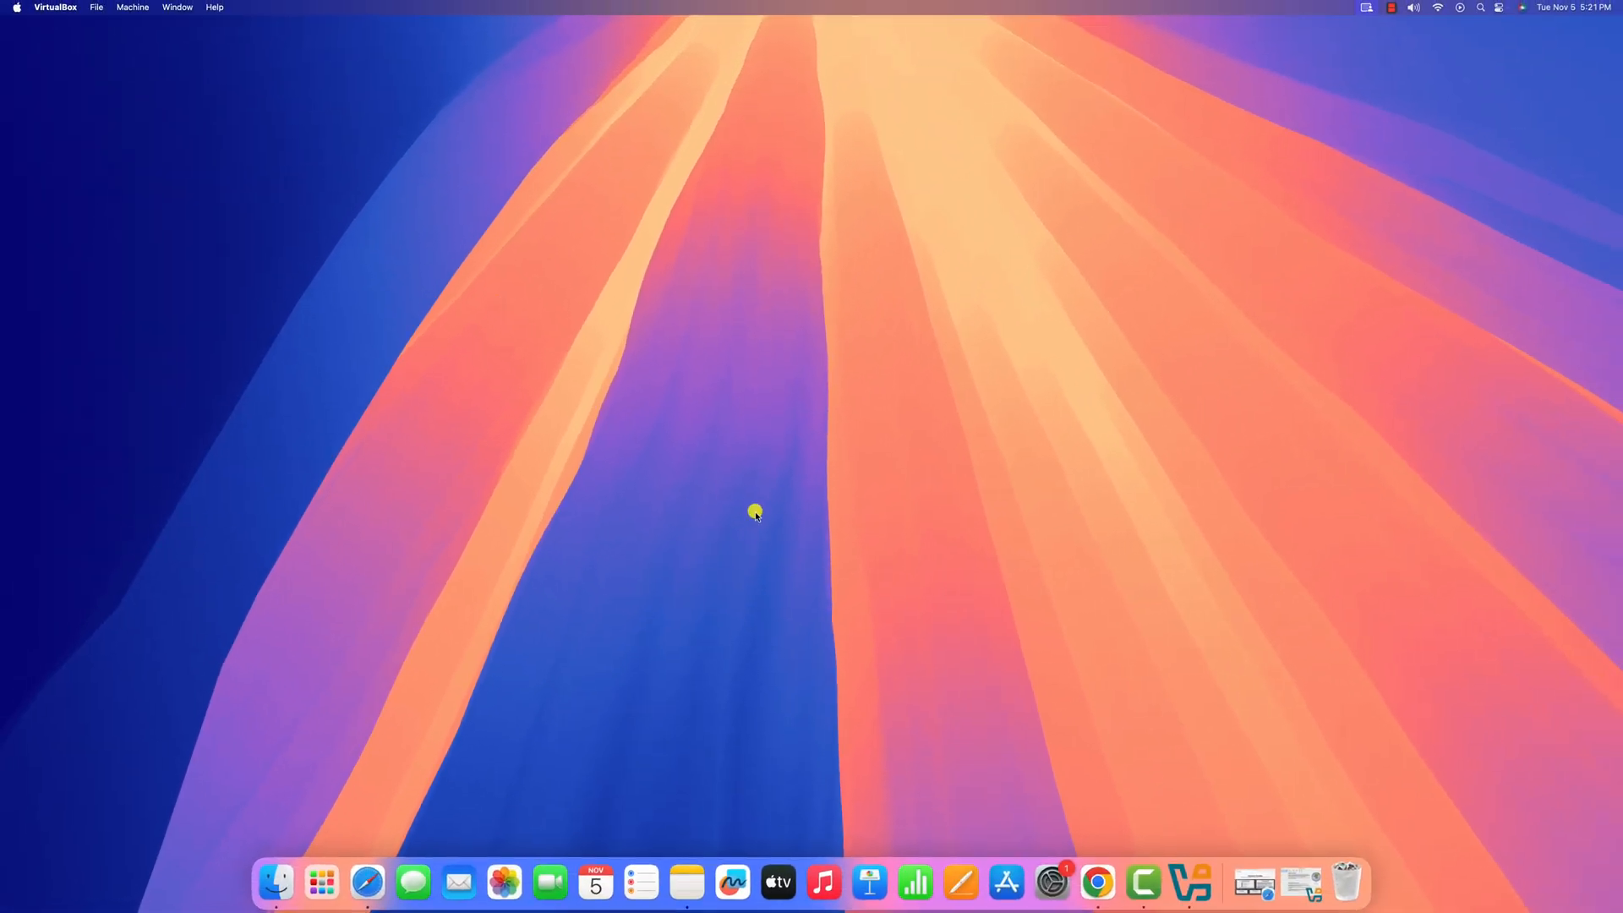